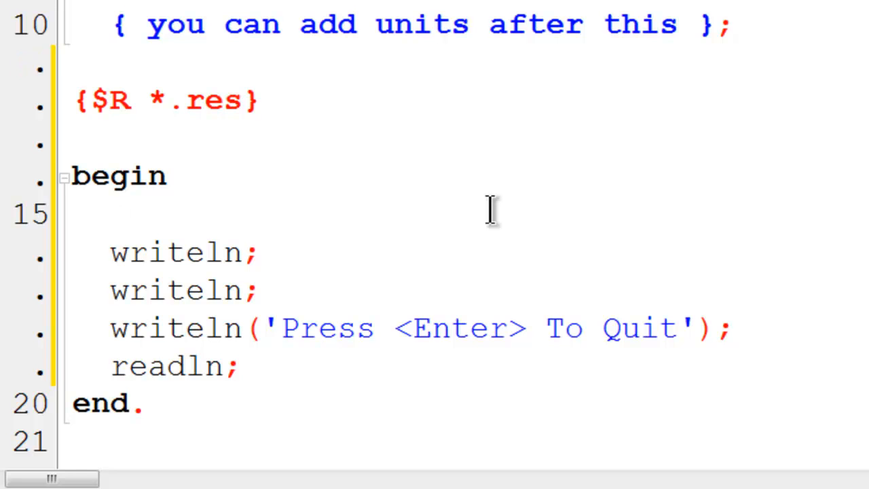
# Step: Add an if 5 > 2 block writing '5 Is Greater Than 2' to project1.lpr
pyautogui.write('if')
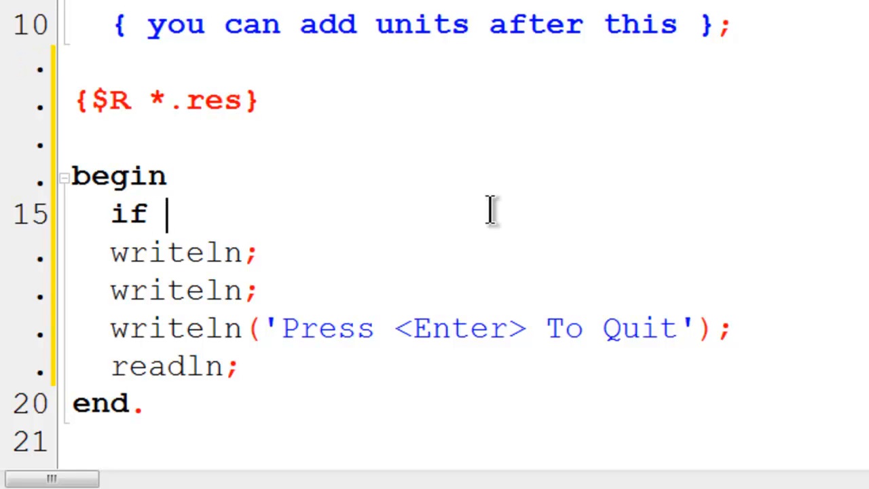
pyautogui.write('5 > 2 then')
pyautogui.write('begin')
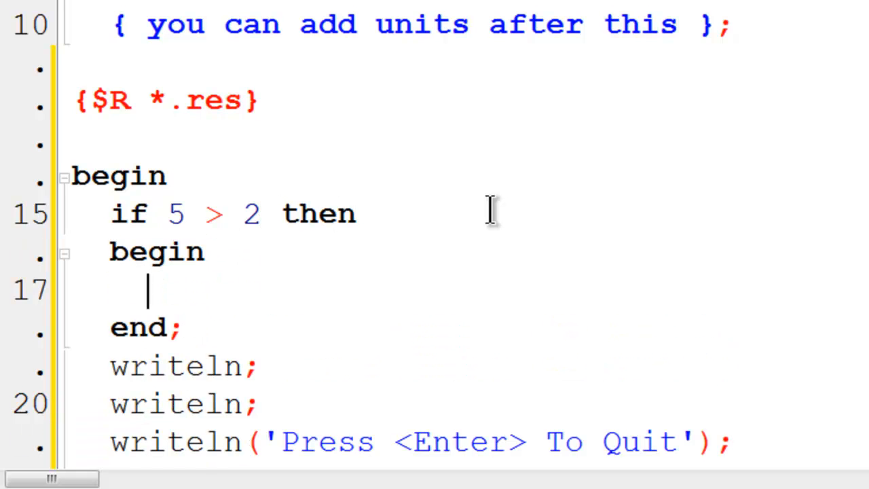
pyautogui.write('writeln')
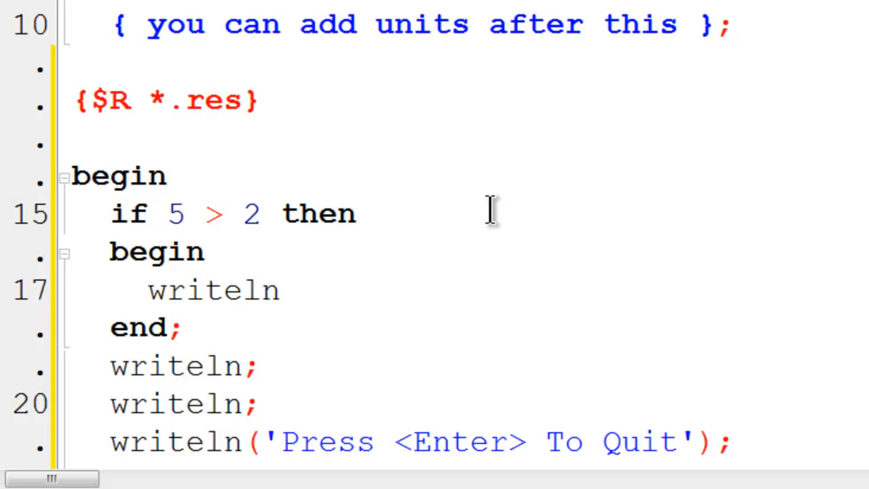
pyautogui.write("('5")
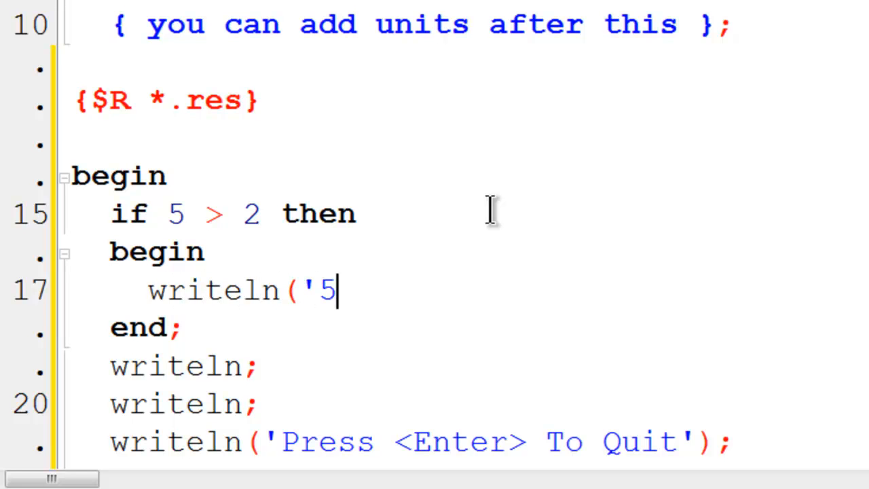
pyautogui.write('Is Grea')
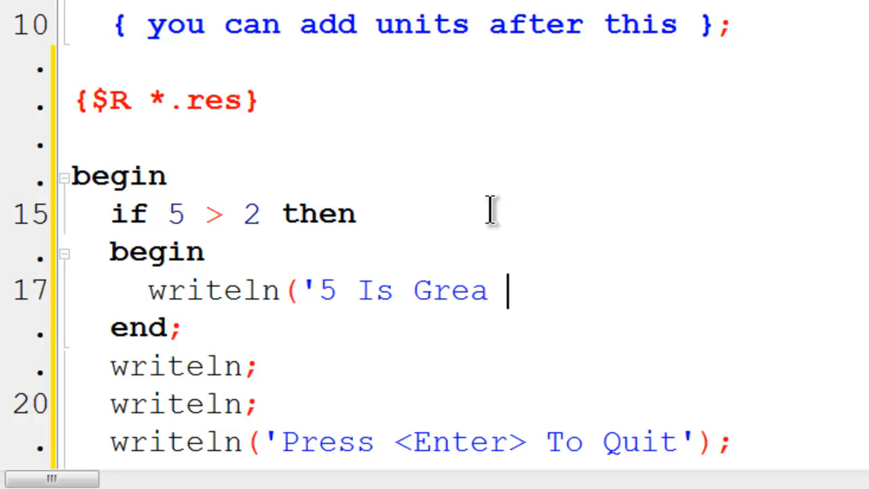
pyautogui.write('ter Tha')
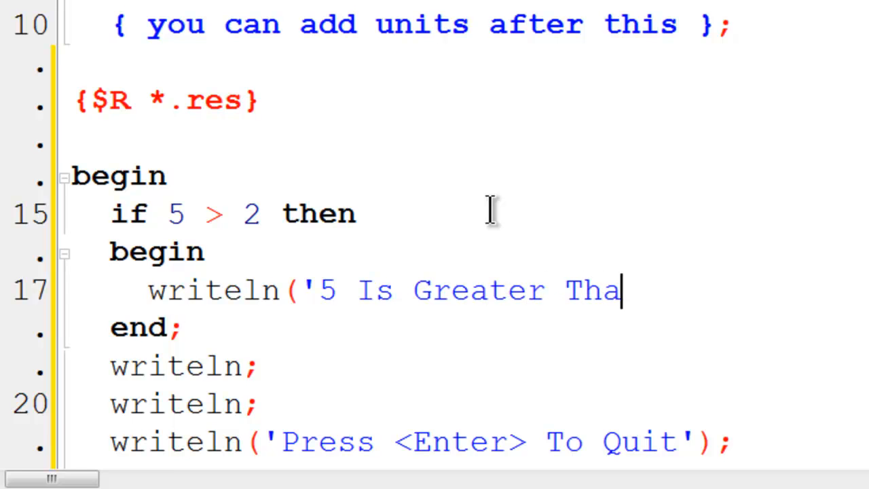
pyautogui.write("n 2'")
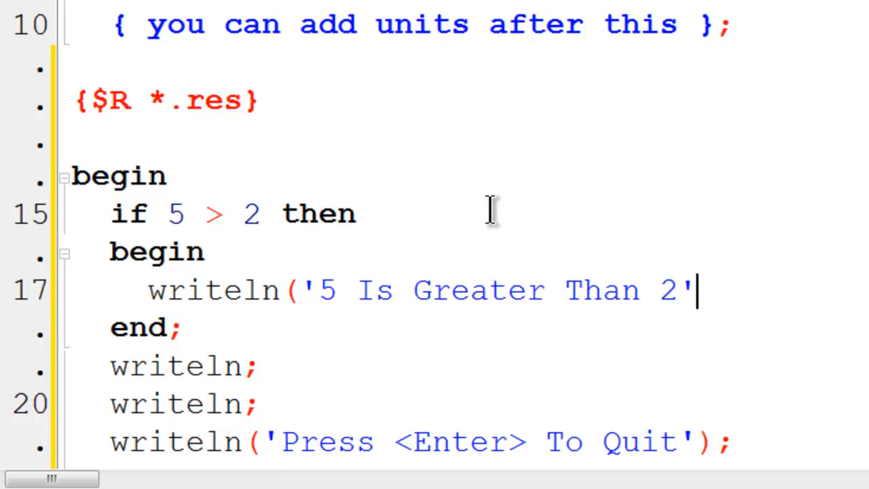
pyautogui.write(');')
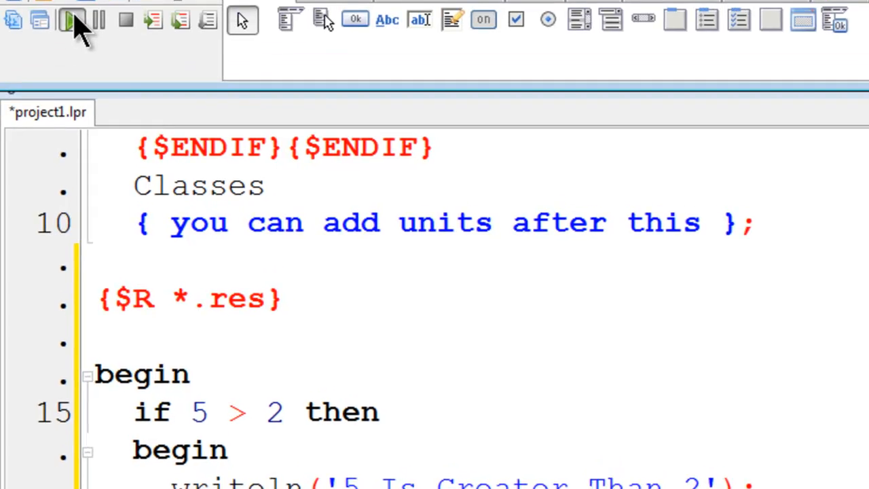
# Step: Run the program to confirm it prints '5 Is Greater Than 2'
pyautogui.click(73, 19)
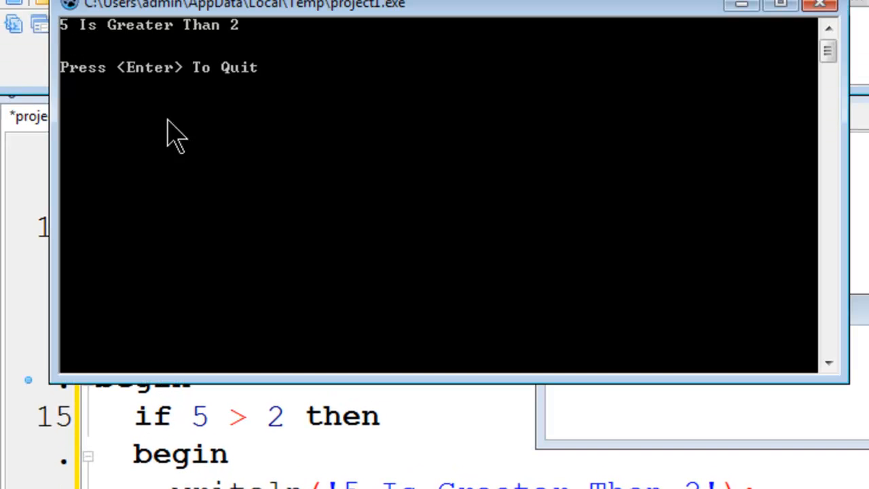
pyautogui.moveTo(216, 122)
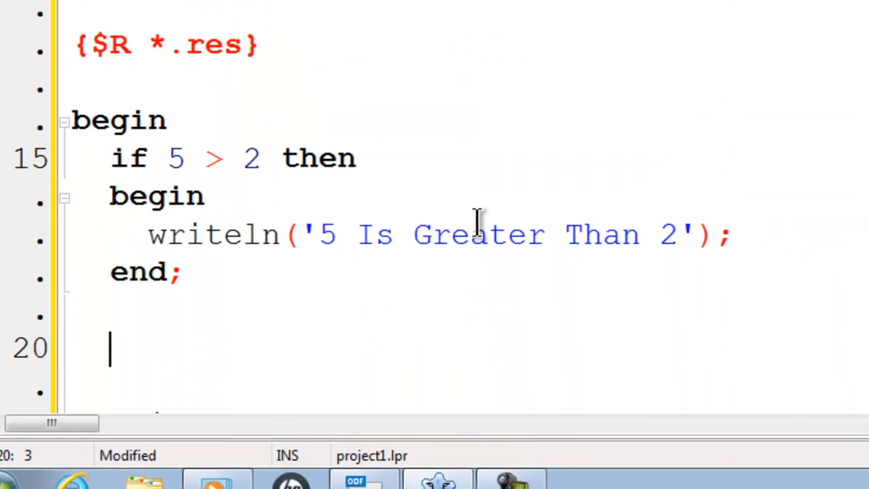
# Step: Add a second if 2 > 5 block writing '2 Is Greater Than 5'
pyautogui.write('if 2 > 5 then')
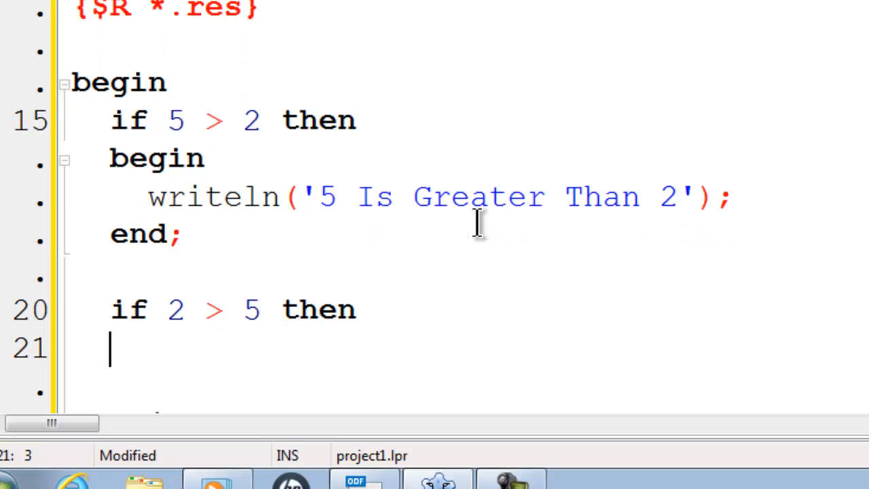
pyautogui.write('beg')
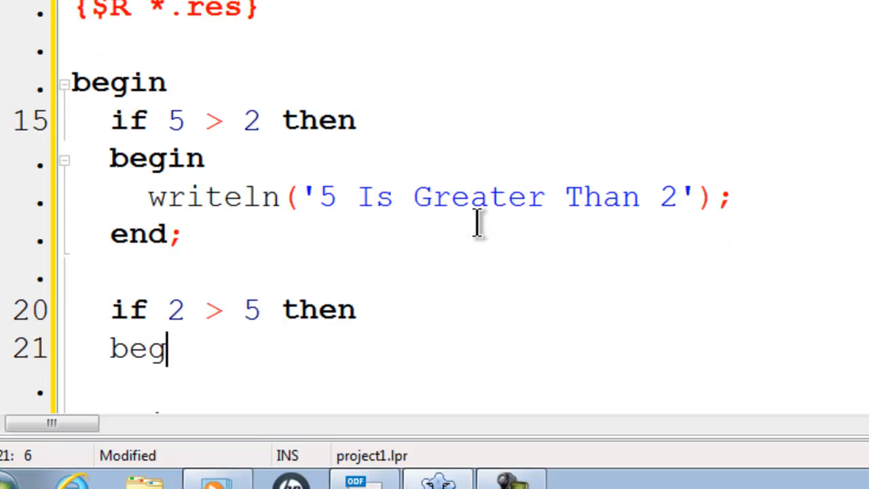
pyautogui.write('in')
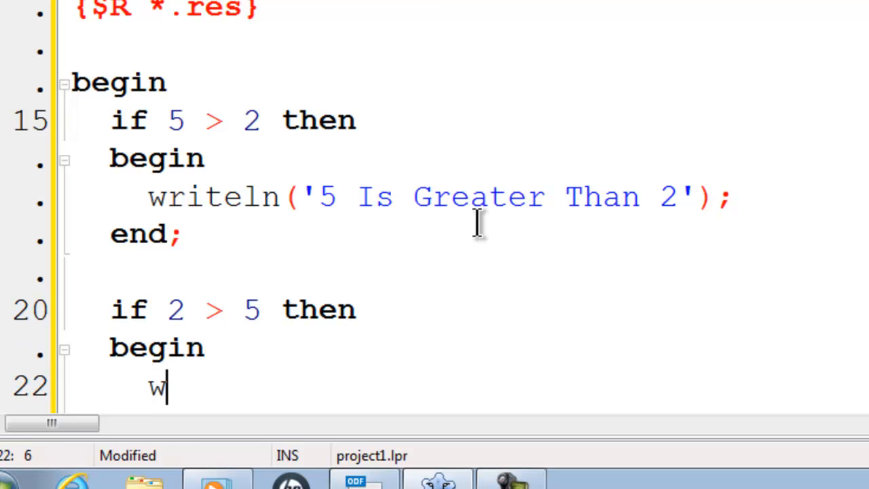
pyautogui.write('riteln')
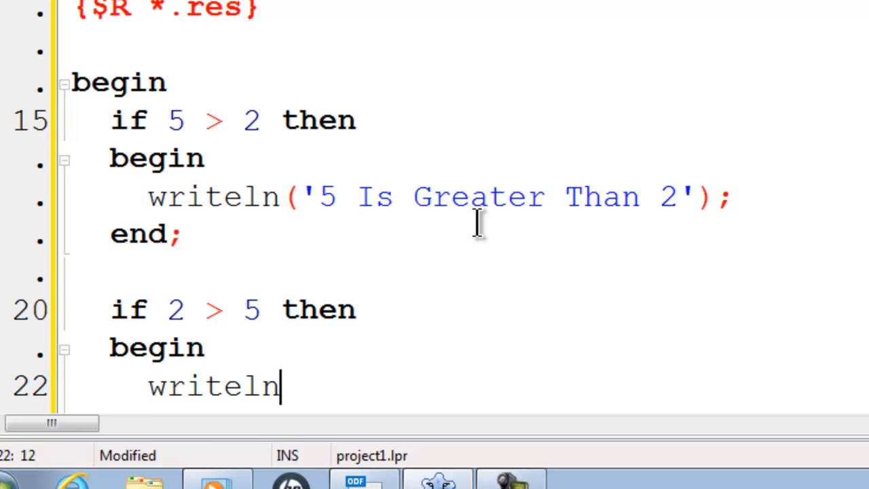
pyautogui.write("('@")
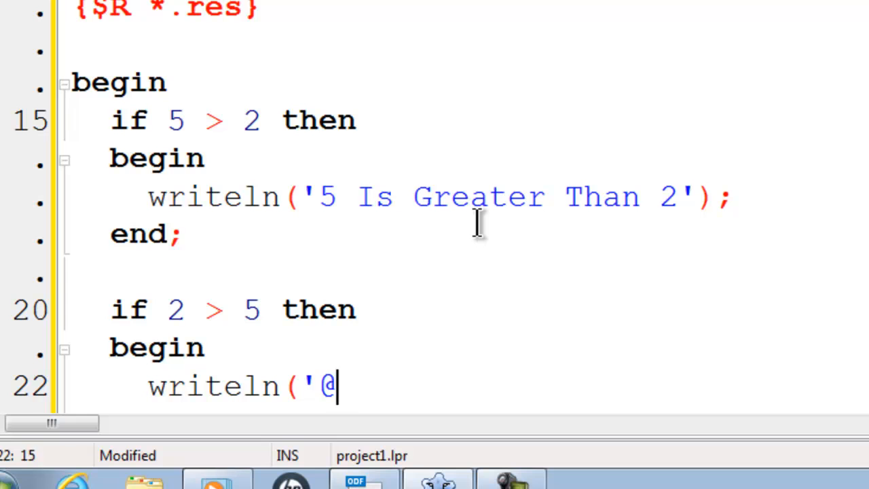
pyautogui.write('2 Is')
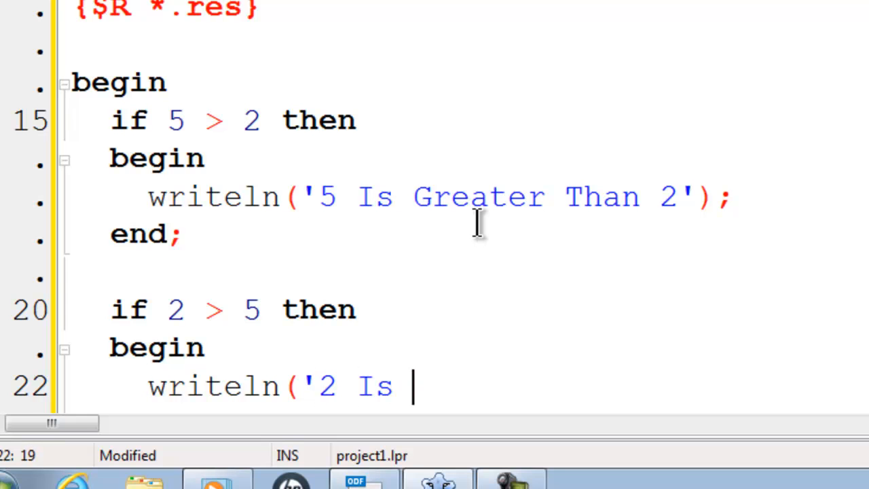
pyautogui.write('Greater')
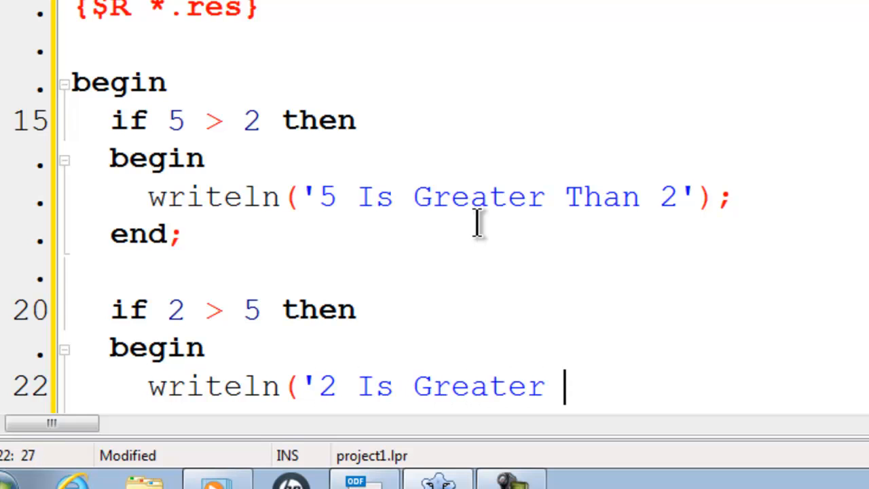
pyautogui.write("Than 5'")
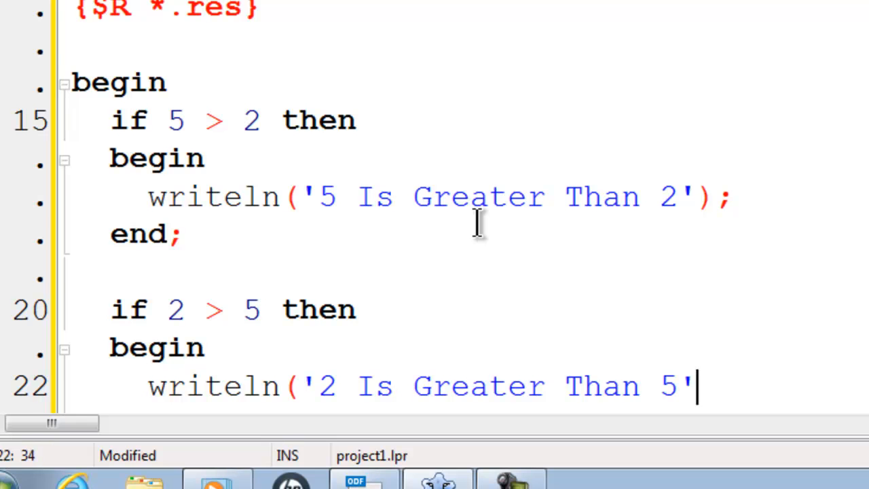
pyautogui.write(');')
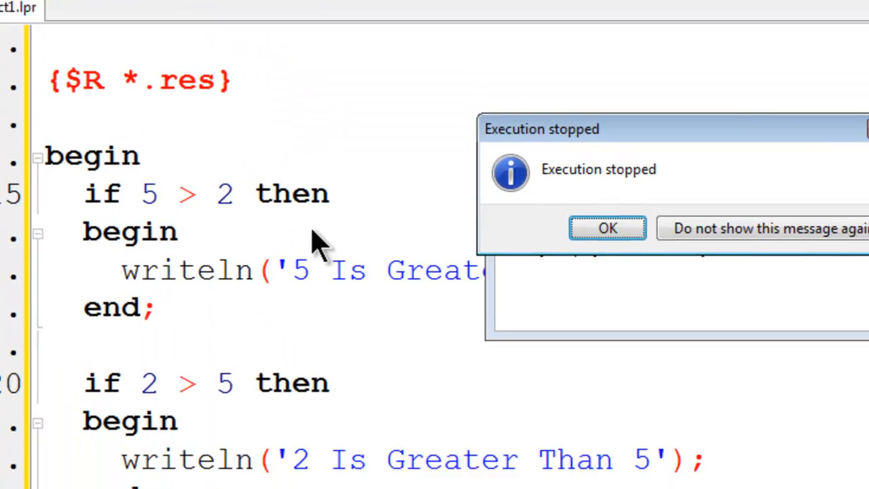
# Step: Dismiss the Execution stopped notice and review the unreachable-code warning in Messages
pyautogui.click(606, 228)
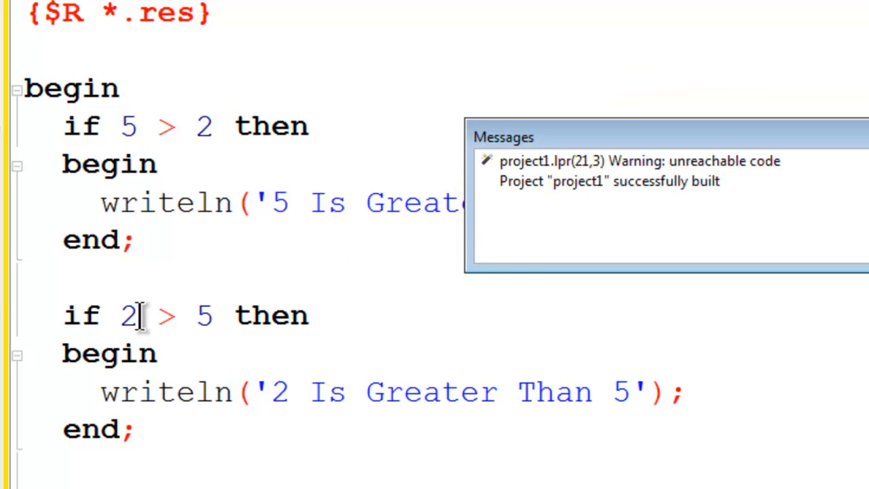
pyautogui.moveTo(617, 193)
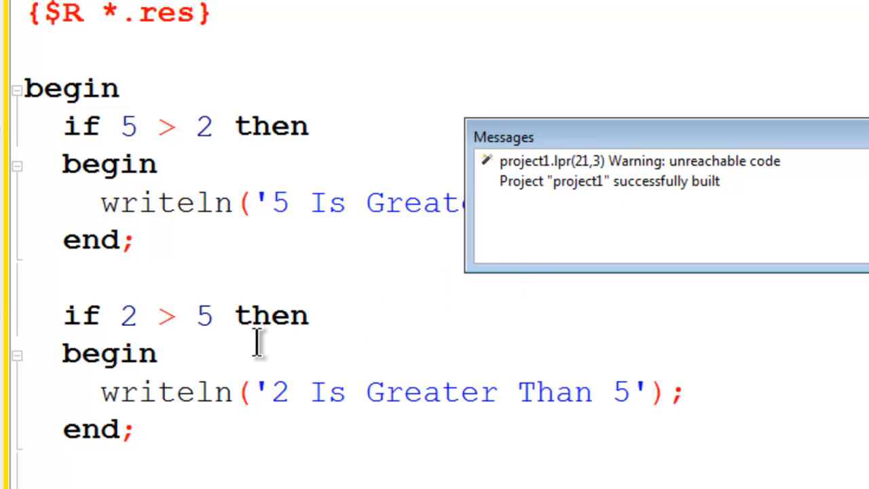
pyautogui.moveTo(183, 333)
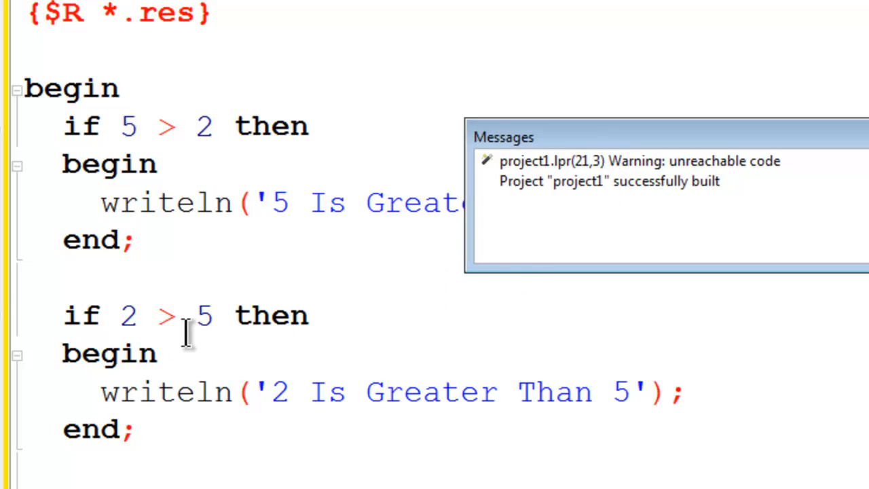
pyautogui.moveTo(118, 316); pyautogui.dragTo(210, 316)
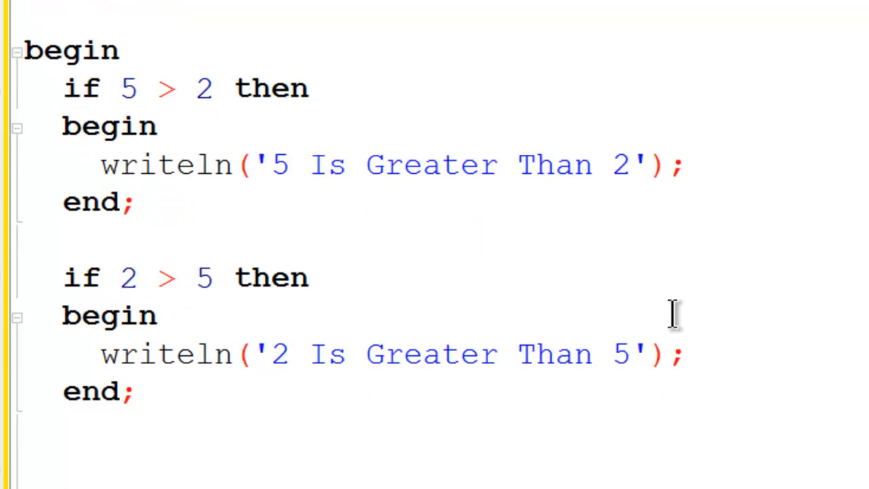
pyautogui.click(65, 465)
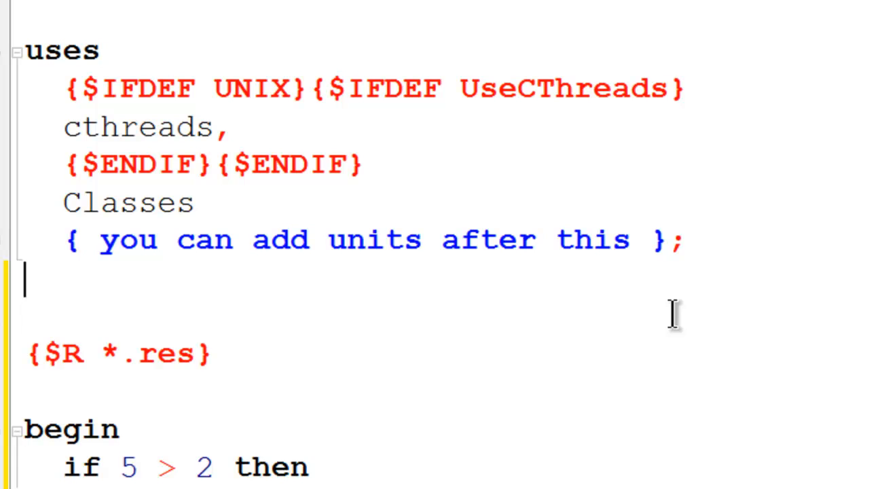
# Step: Add a var section declaring Num1: integer and Num2: integer
pyautogui.write('var')
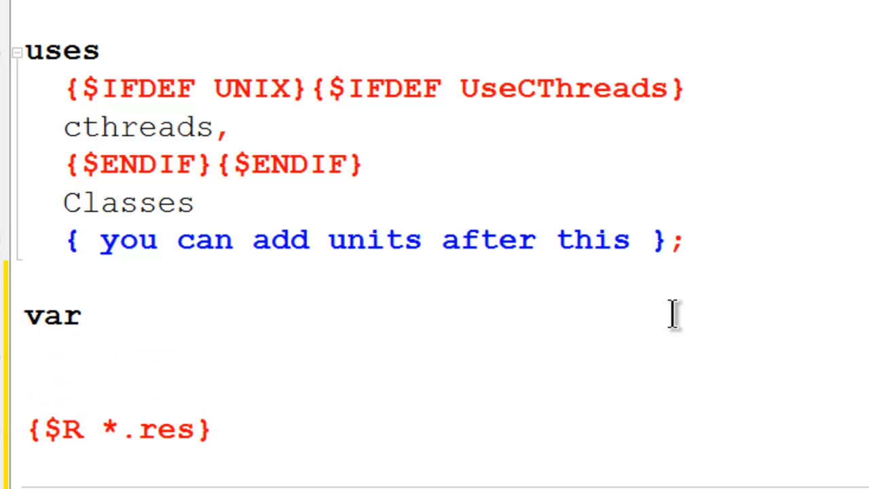
pyautogui.write('Nu')
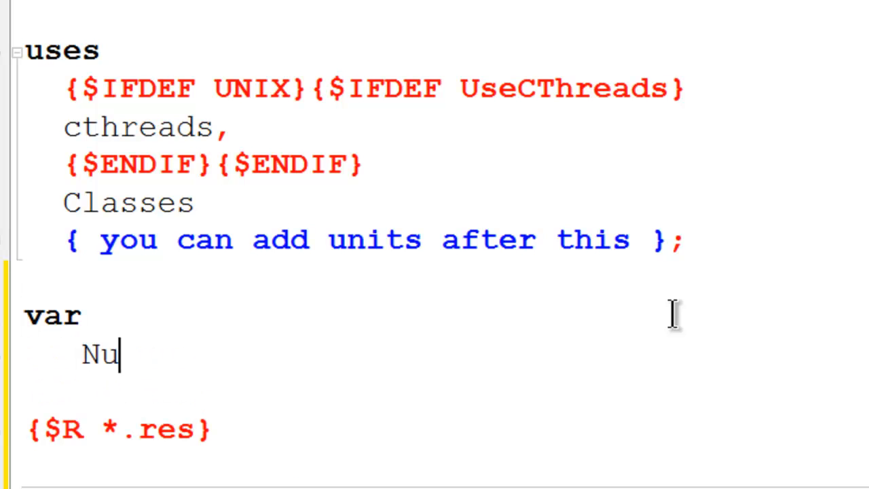
pyautogui.write('m1:integer;')
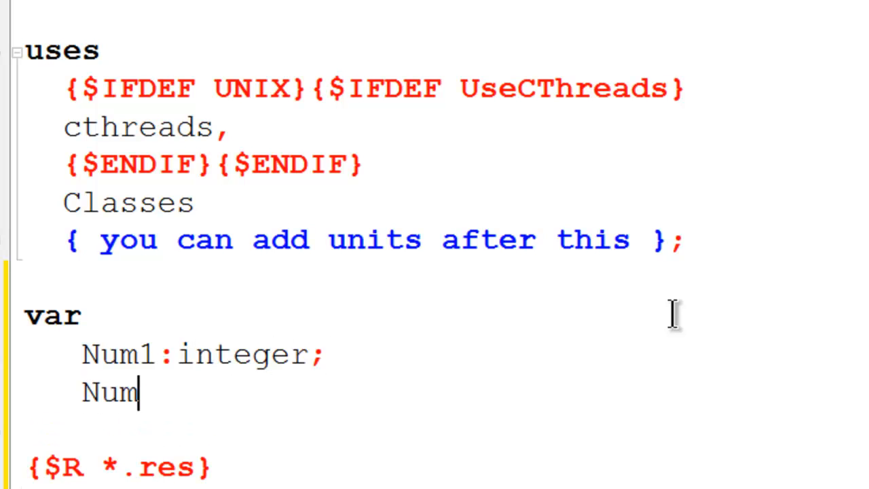
pyautogui.write('2:integer')
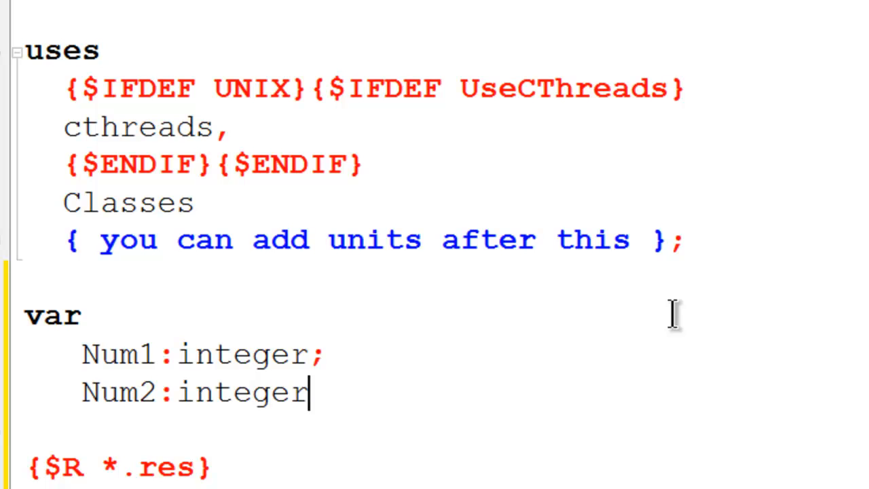
pyautogui.scroll(-3)
pyautogui.write('w')
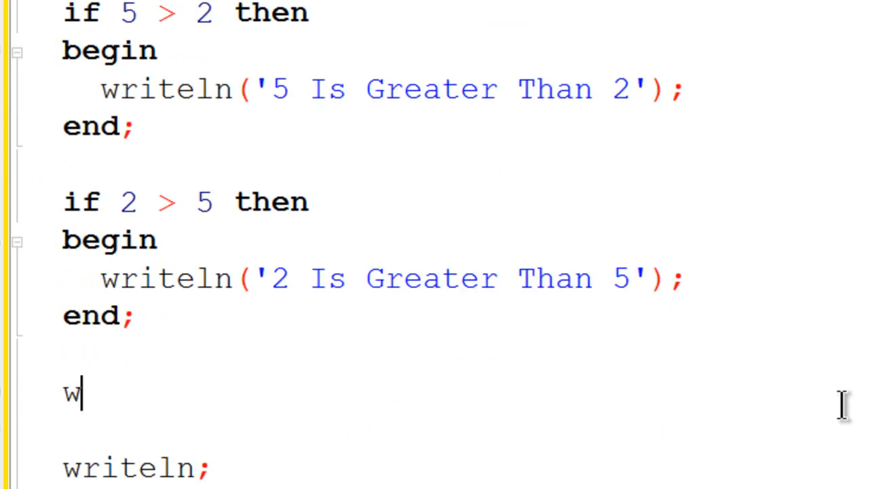
# Step: Add writeln lines, an 'Enter First Integer: ' prompt and readln(Num1)
pyautogui.write('riteln;')
pyautogui.write('writel')
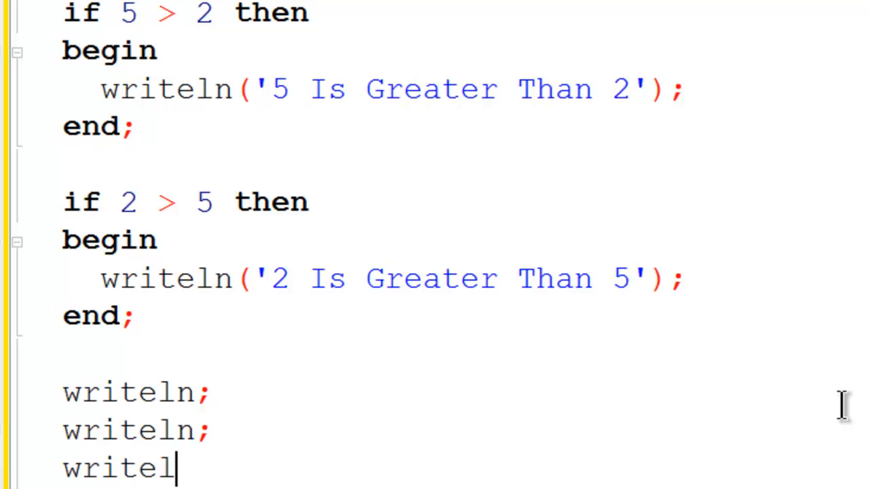
pyautogui.write("('")
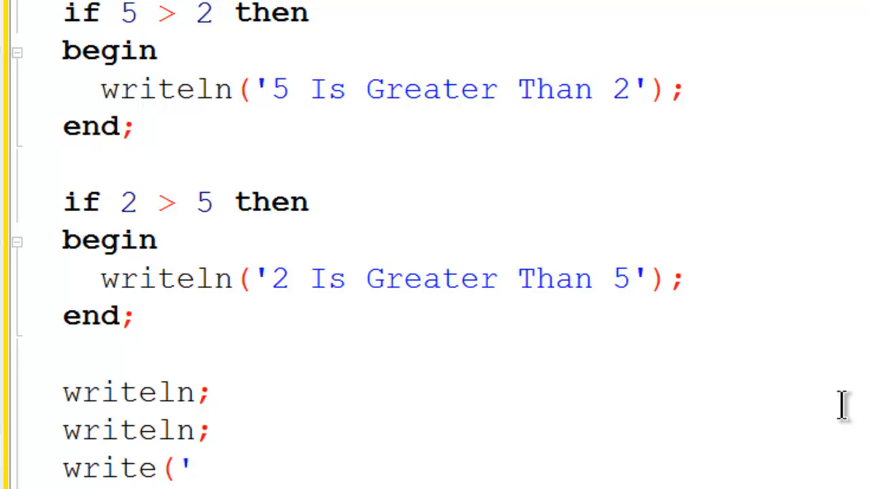
pyautogui.write('Enter')
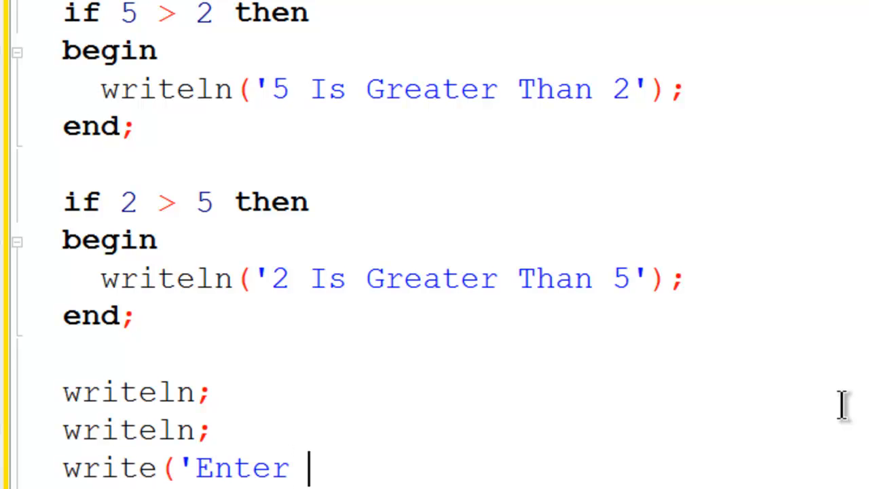
pyautogui.write('First')
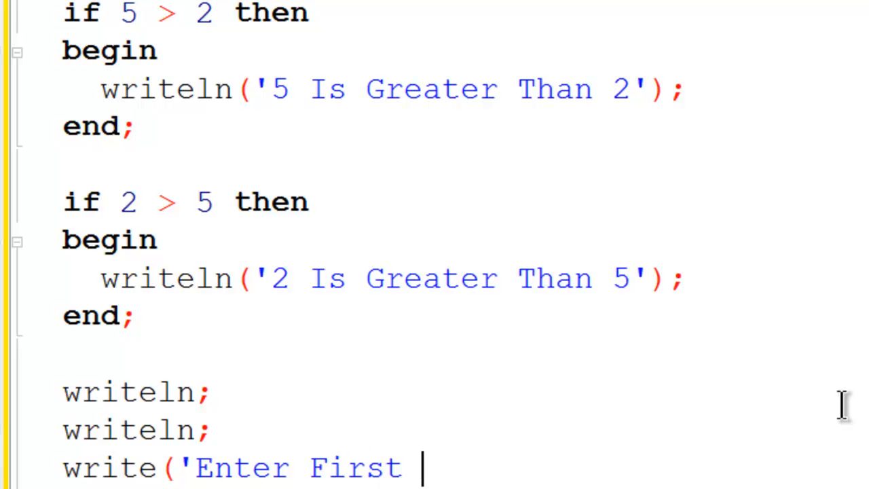
pyautogui.write('Integer')
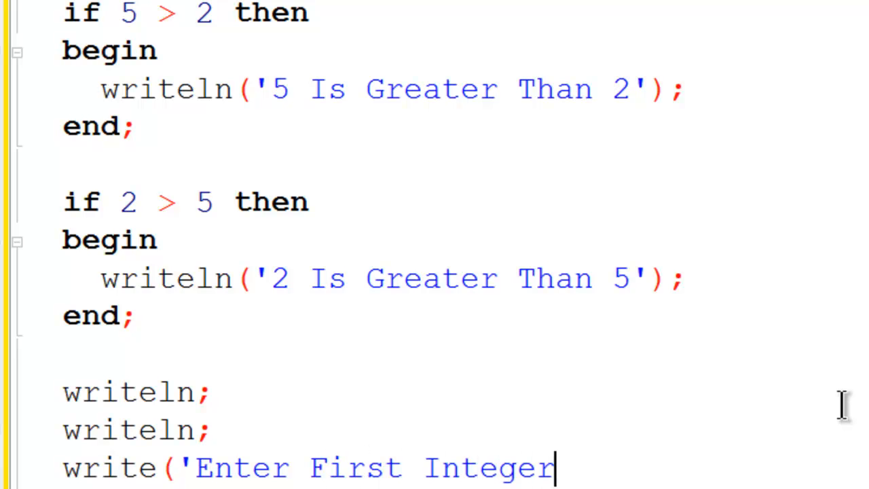
pyautogui.write(": ');")
pyautogui.write('rea')
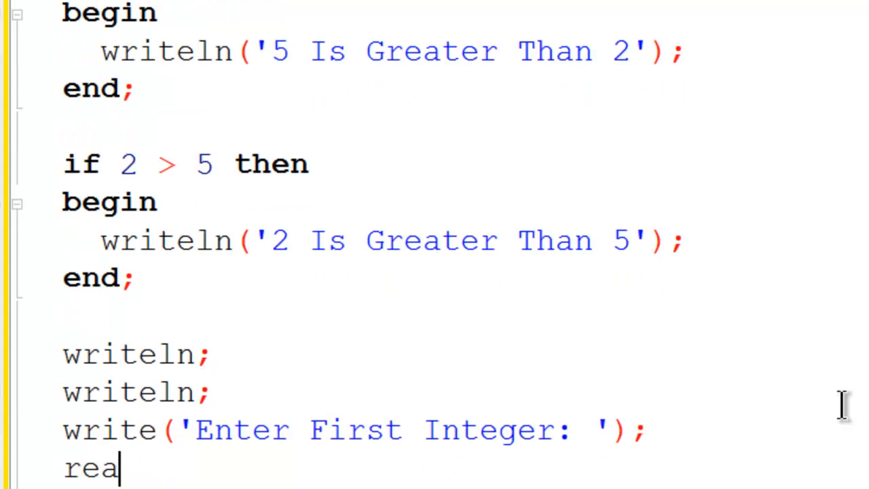
pyautogui.write('dln(')
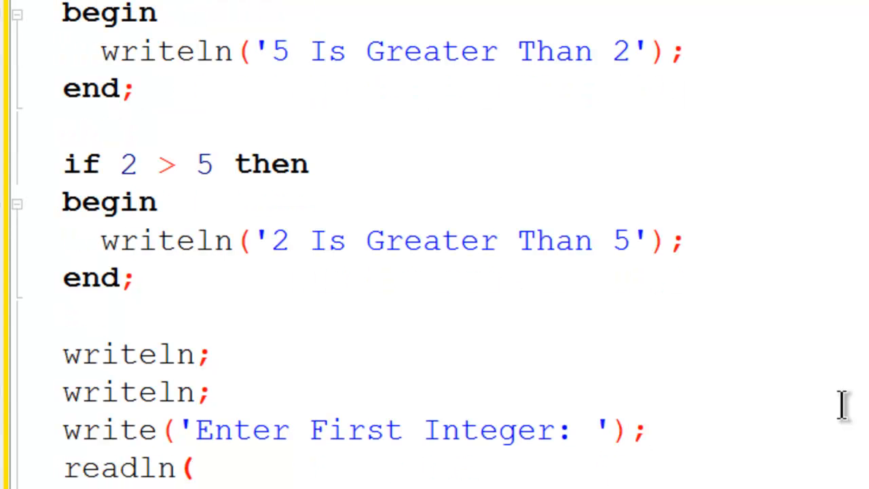
pyautogui.write('N')
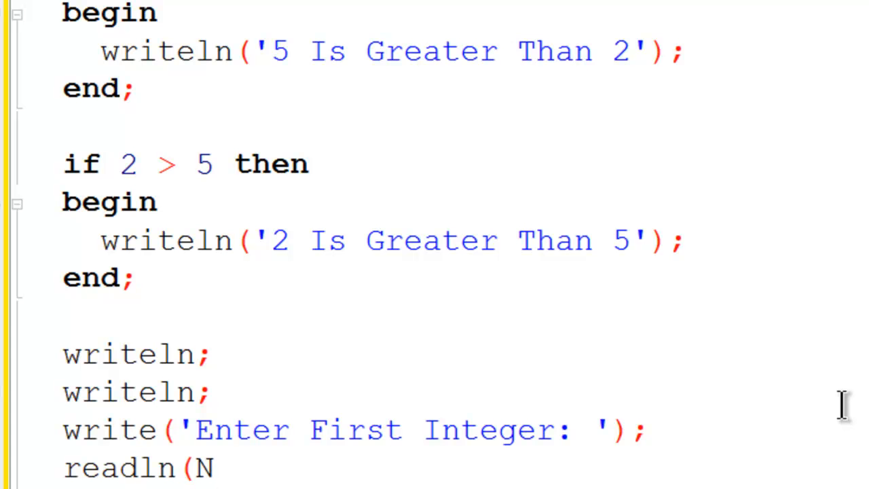
pyautogui.write('um1);')
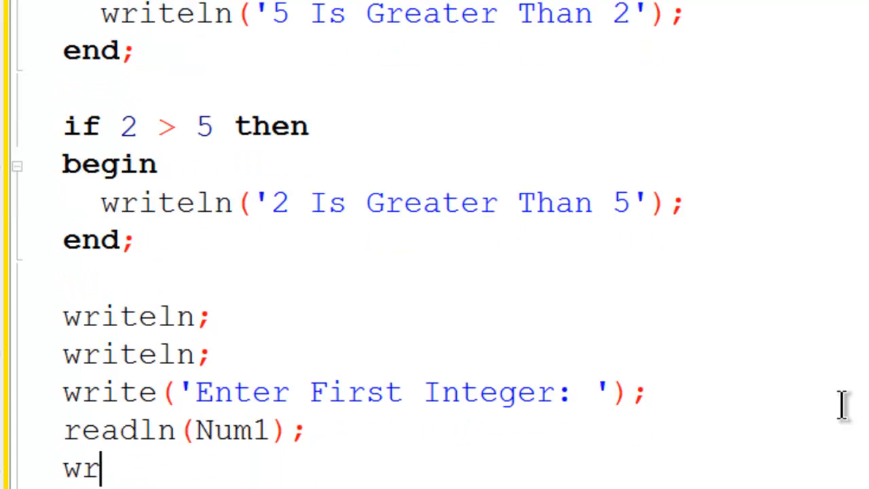
# Step: Add an 'Enter Second Integer: ' prompt, readln(Num2) and a closing writeln
pyautogui.write("ite('")
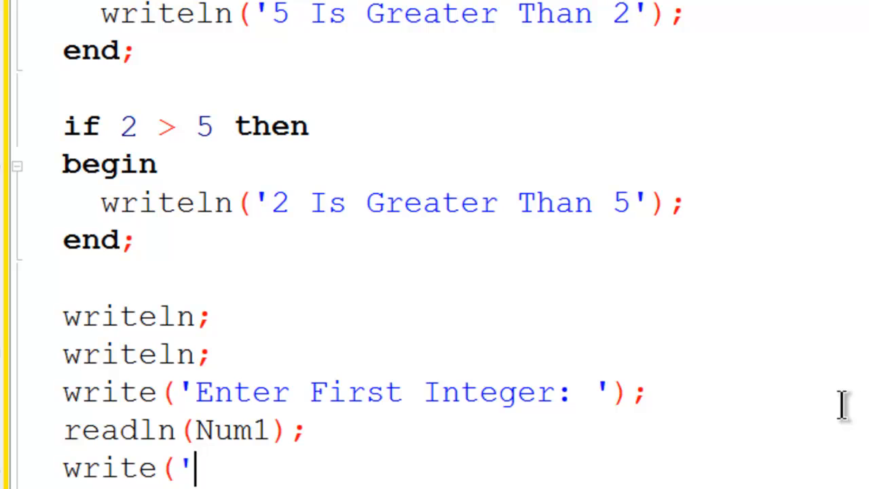
pyautogui.write('Enter S')
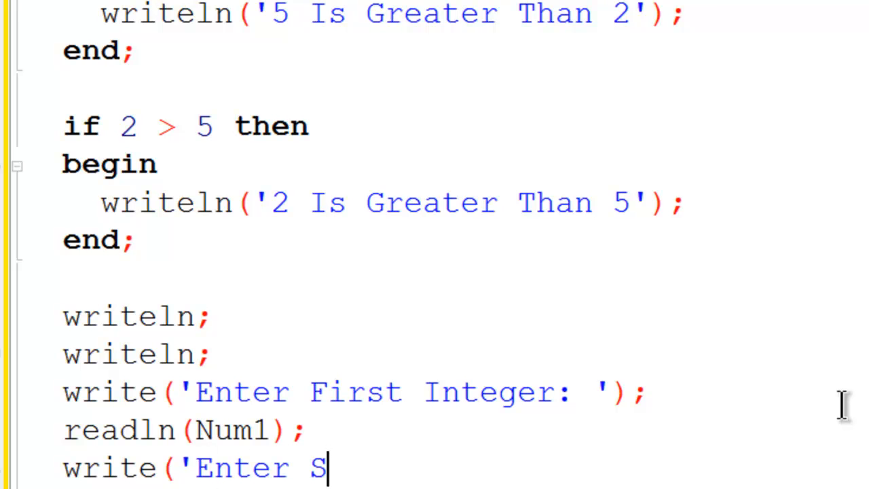
pyautogui.write('econd I')
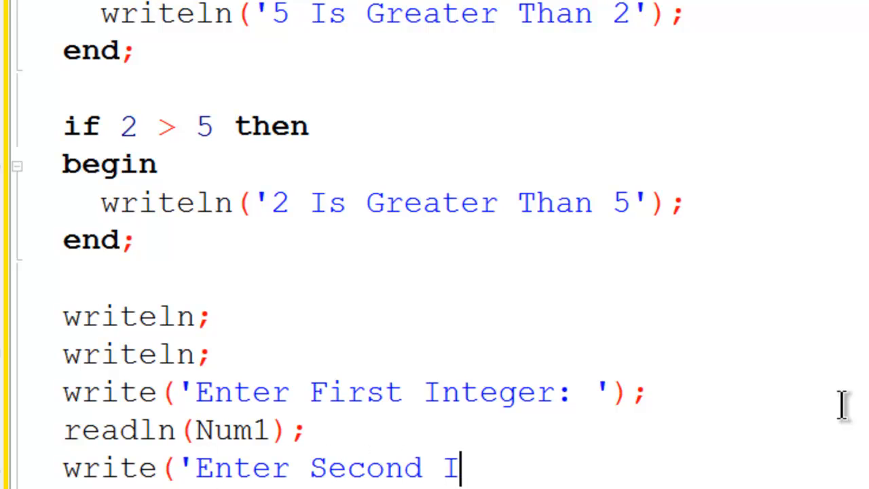
pyautogui.write("nteger: ');")
pyautogui.write('rea')
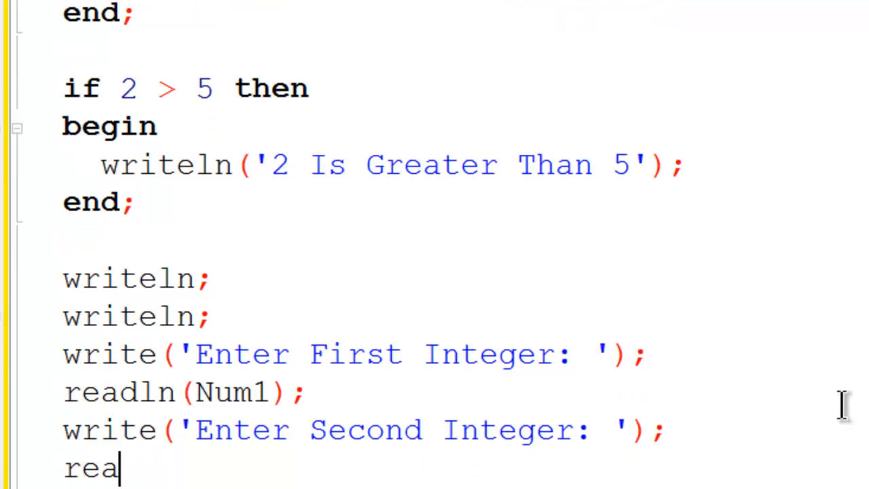
pyautogui.write('dln(')
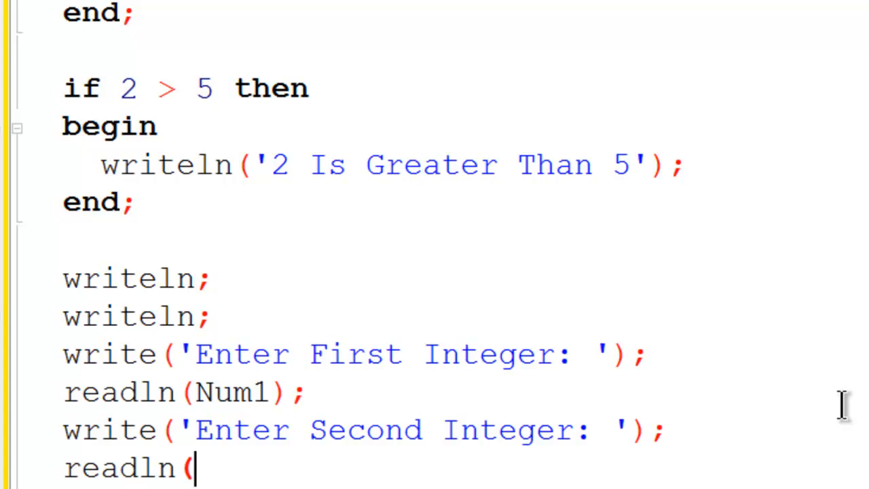
pyautogui.write('Num2);')
pyautogui.write('wri')
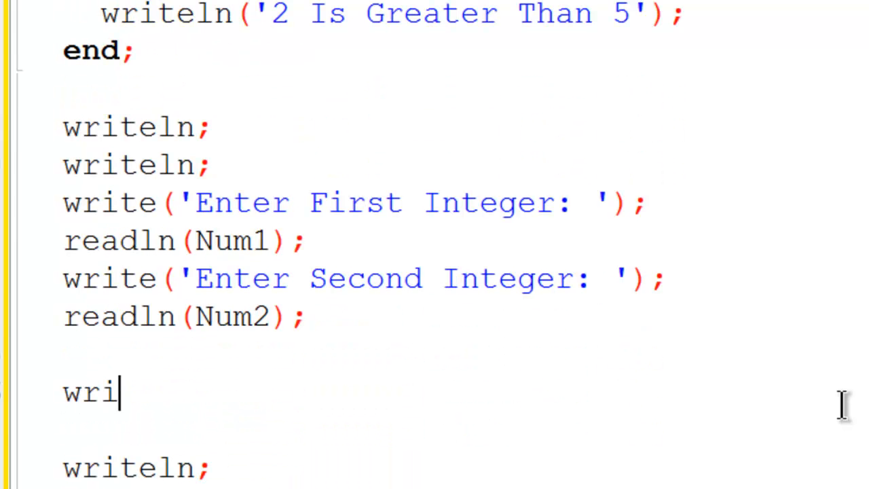
pyautogui.write('teln;')
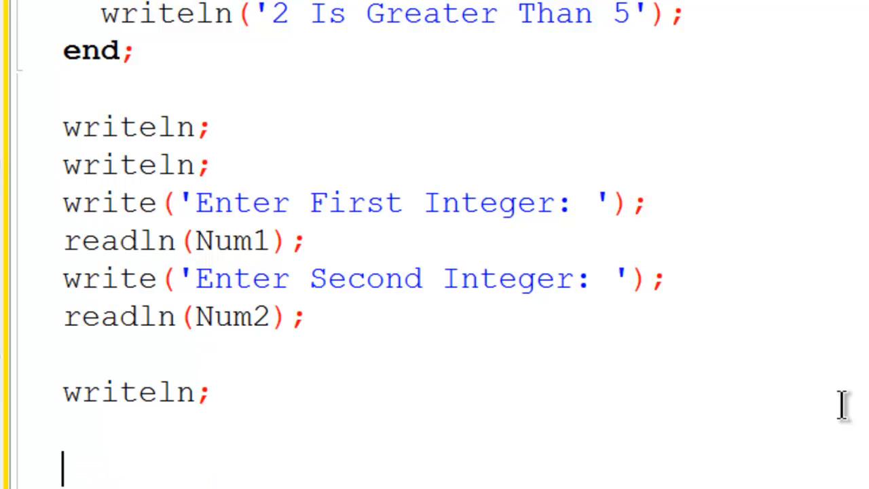
# Step: Write an if Num1 > Num2 block printing 'The First Integer Is Greater'
pyautogui.write('if N')
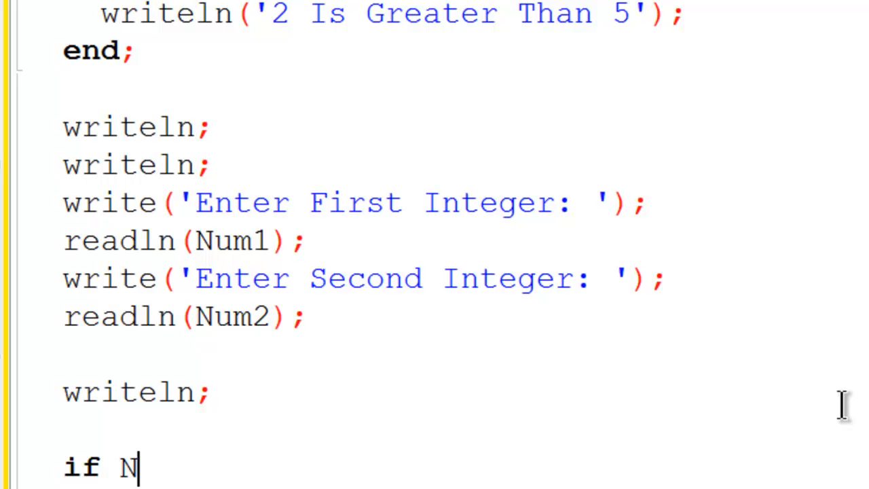
pyautogui.write('um1 >')
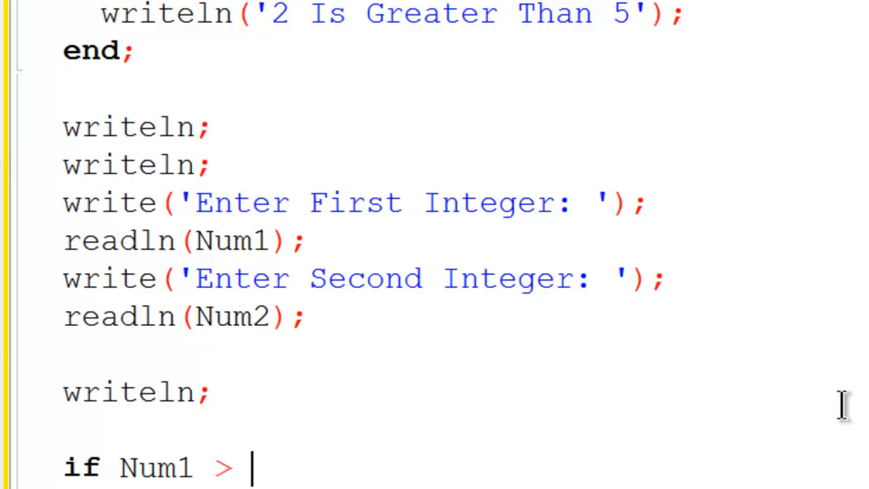
pyautogui.write('Num2 t')
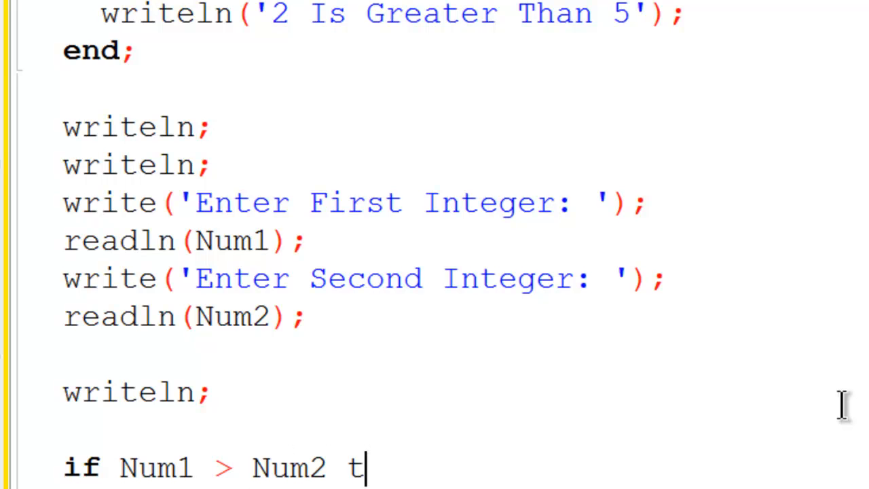
pyautogui.write('hen')
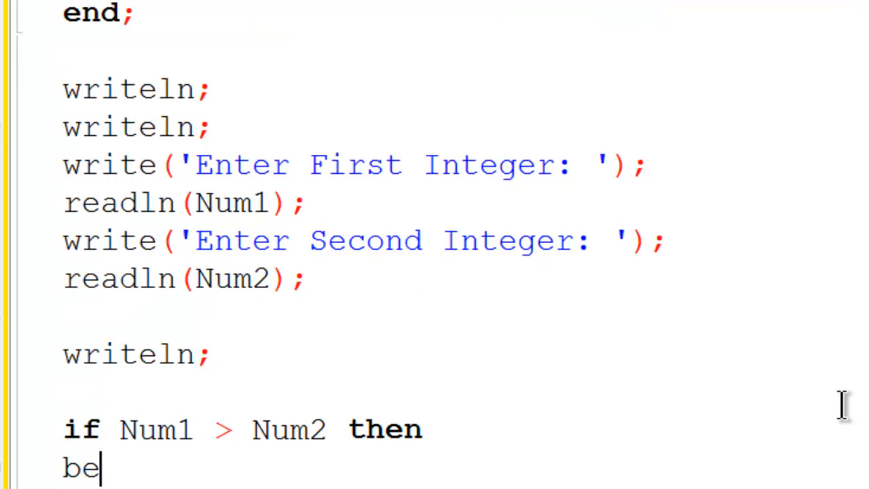
pyautogui.write('gin')
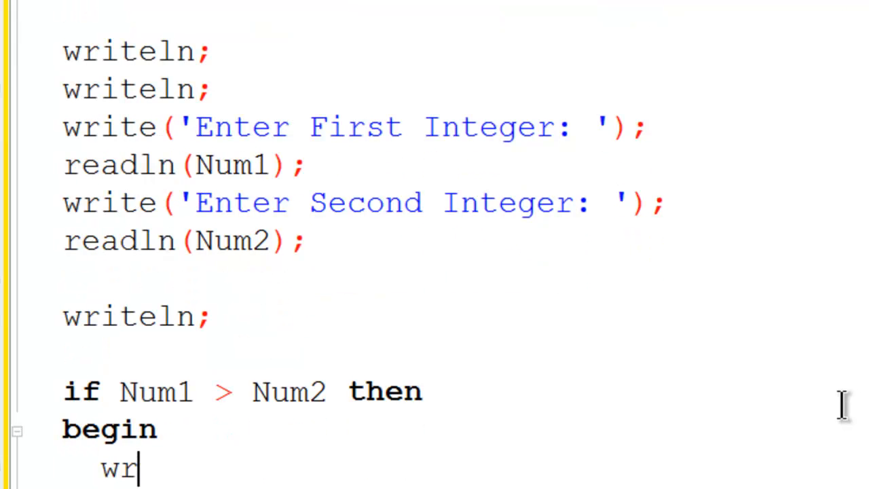
pyautogui.write("iteln('T")
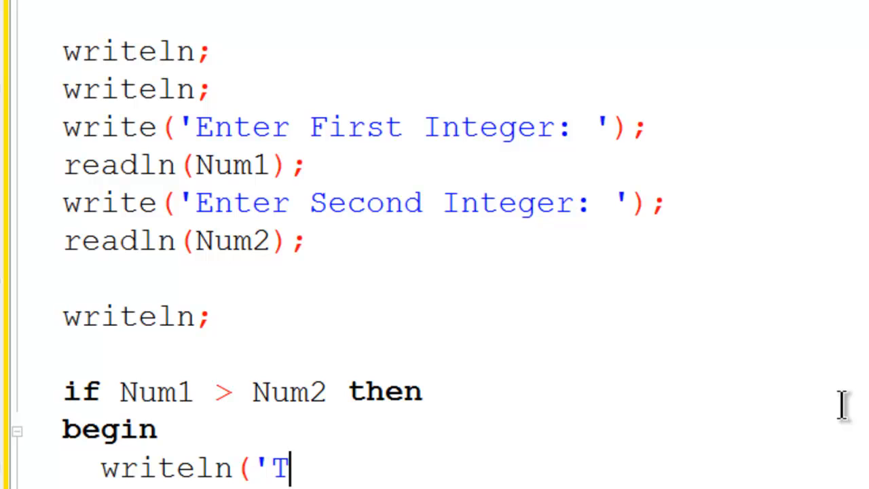
pyautogui.write('he First')
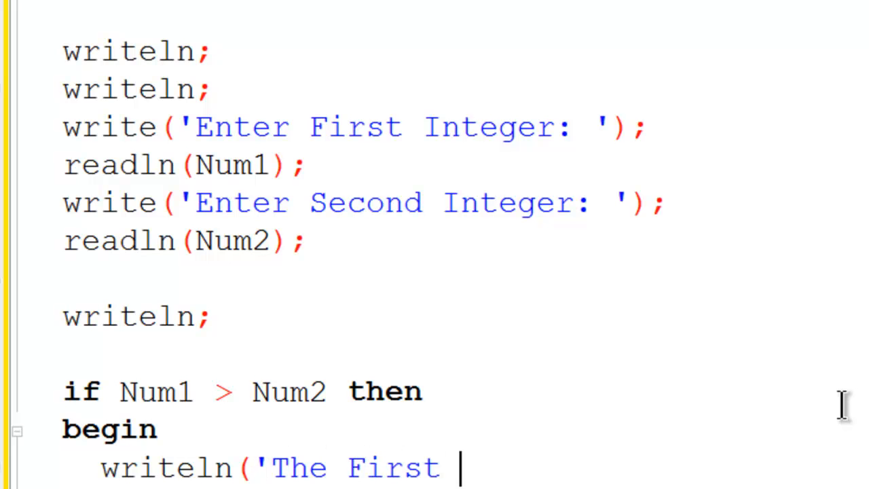
pyautogui.write('Integer')
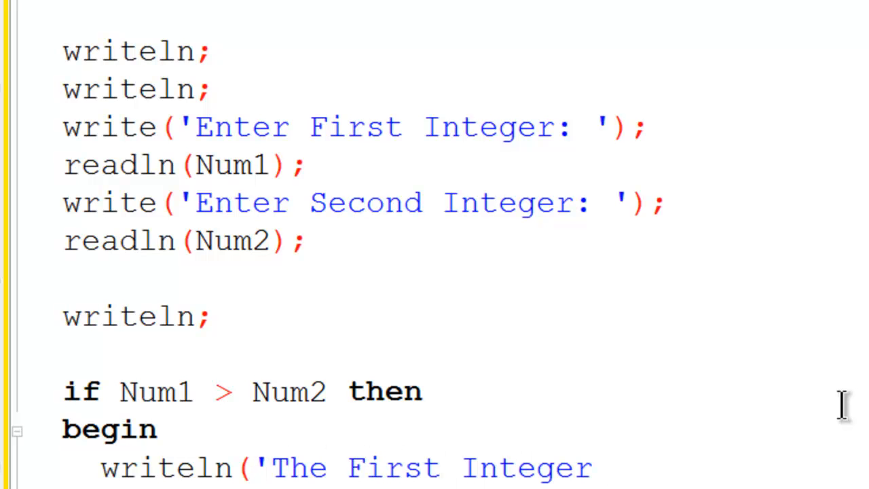
pyautogui.write("Is Greater');")
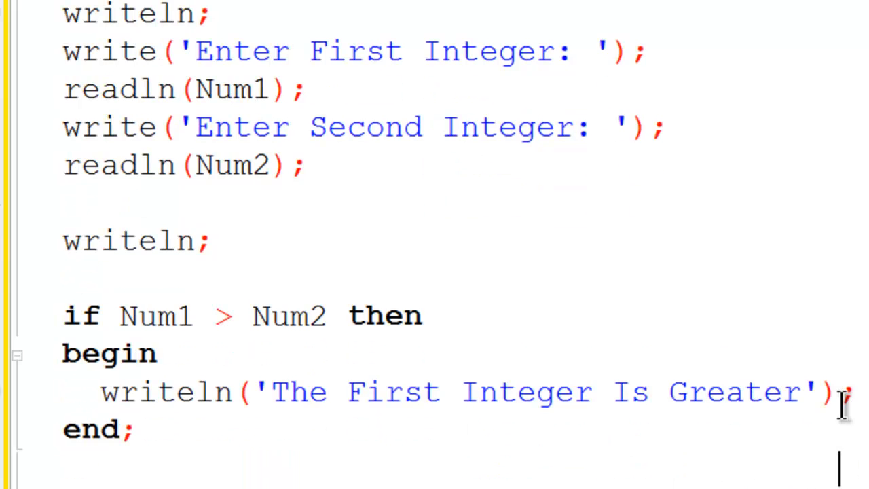
pyautogui.scroll(-3)
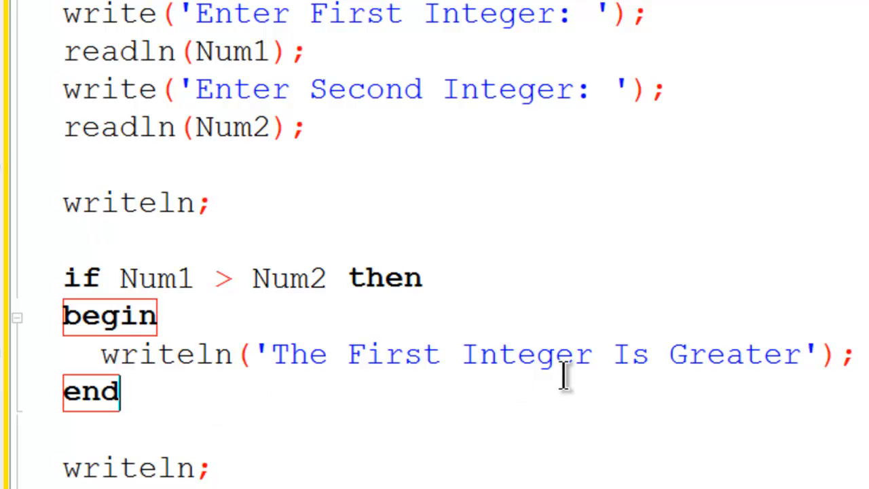
pyautogui.moveTo(88, 298)
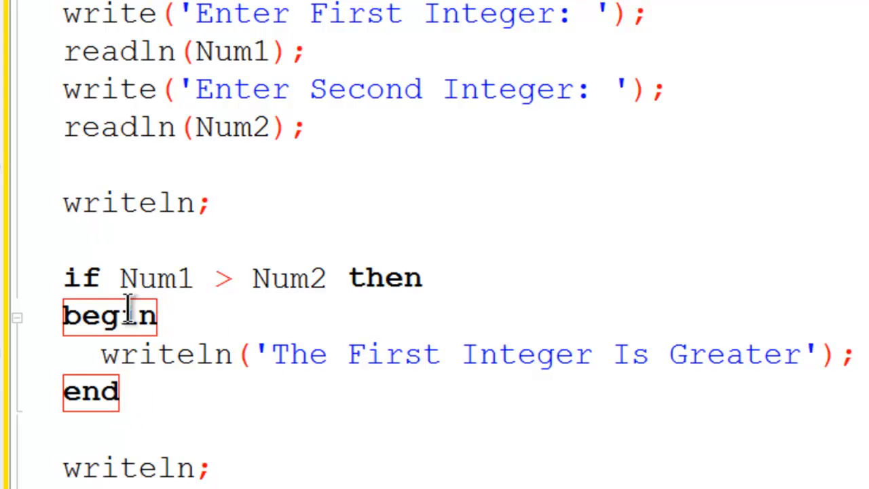
pyautogui.moveTo(224, 319)
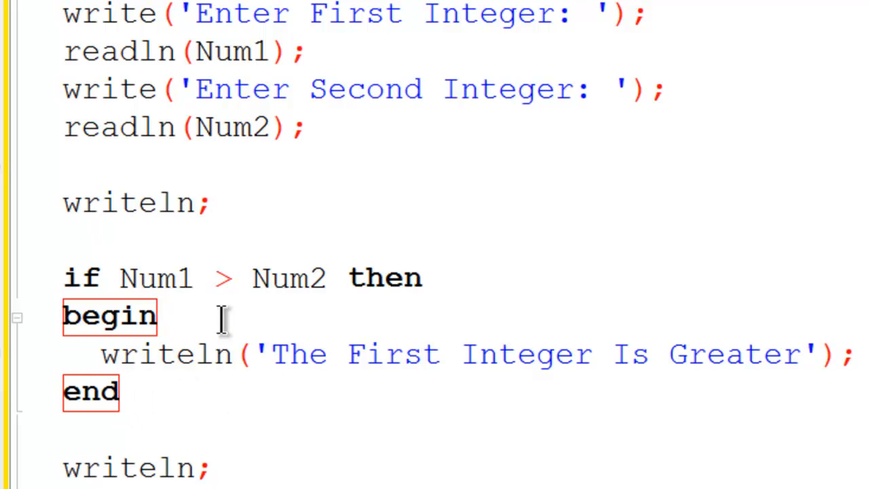
pyautogui.moveTo(396, 316)
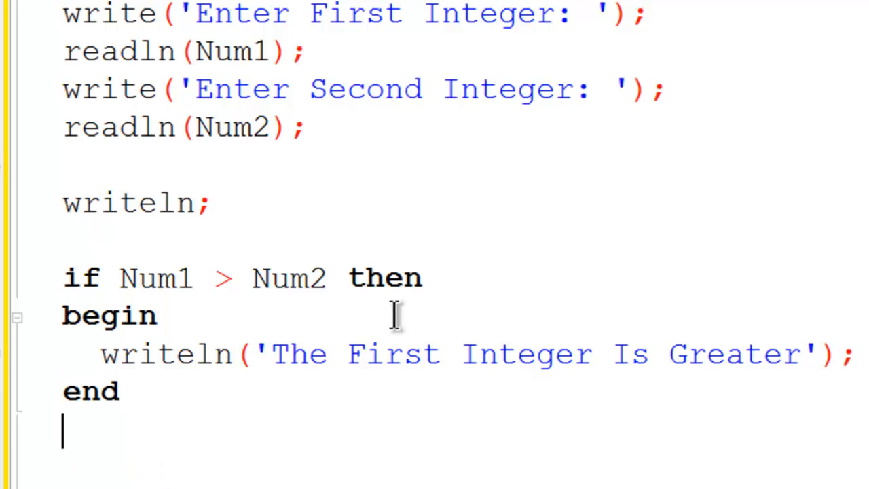
# Step: Write else if Num2 > Num1 then writeln('The Second Integer Is Greater')
pyautogui.write('el')
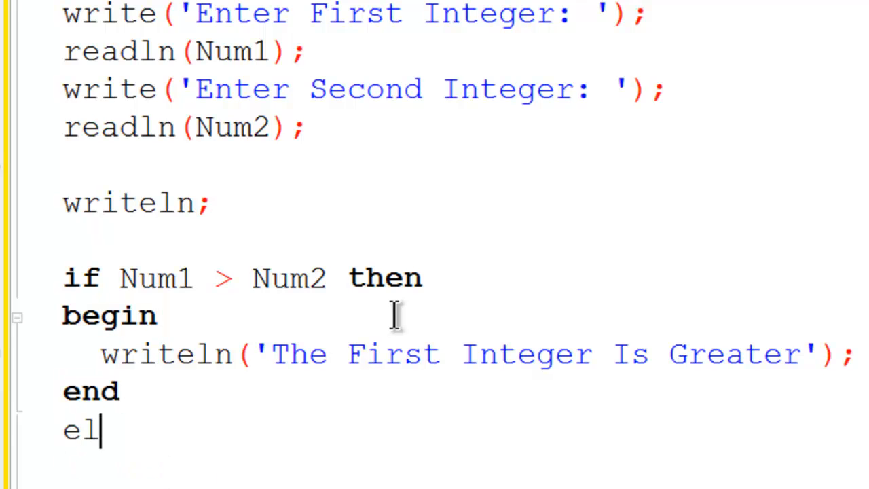
pyautogui.write('se if')
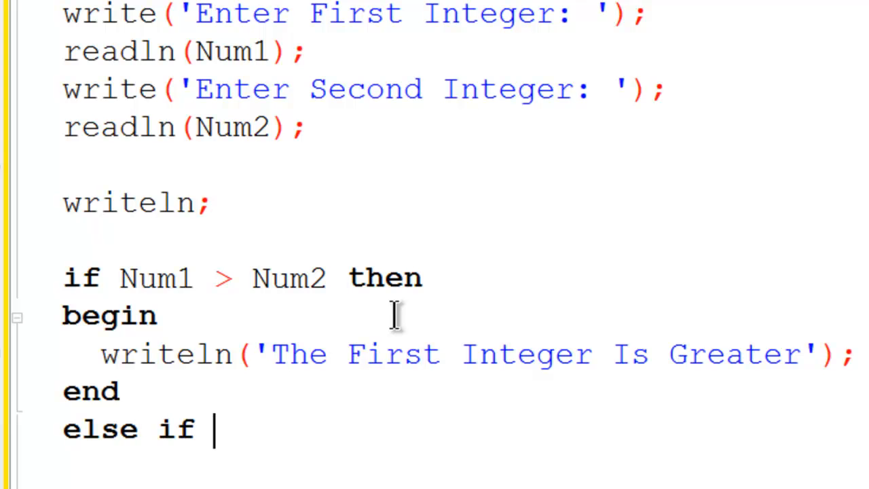
pyautogui.write('Num')
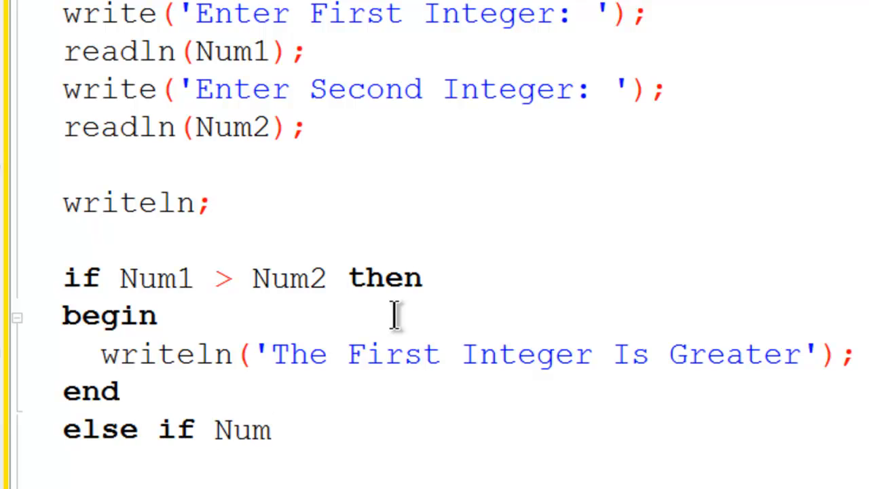
pyautogui.write('2 > N')
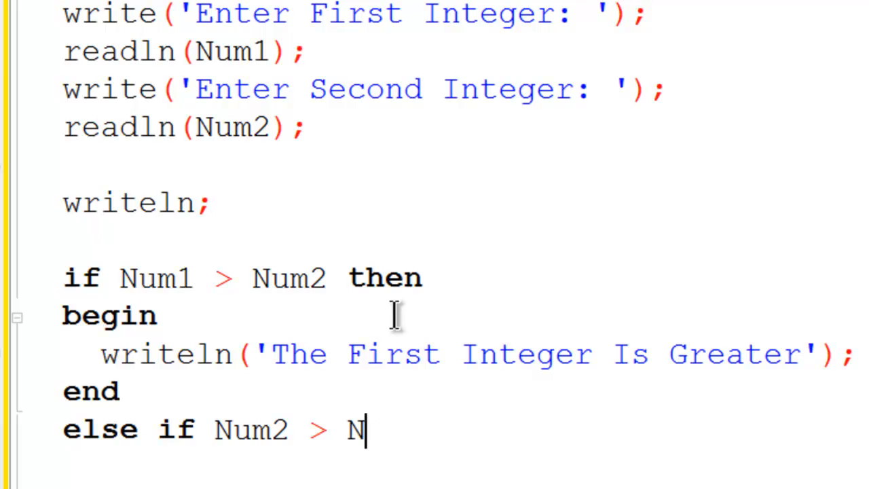
pyautogui.write('um1 then')
pyautogui.write('writ')
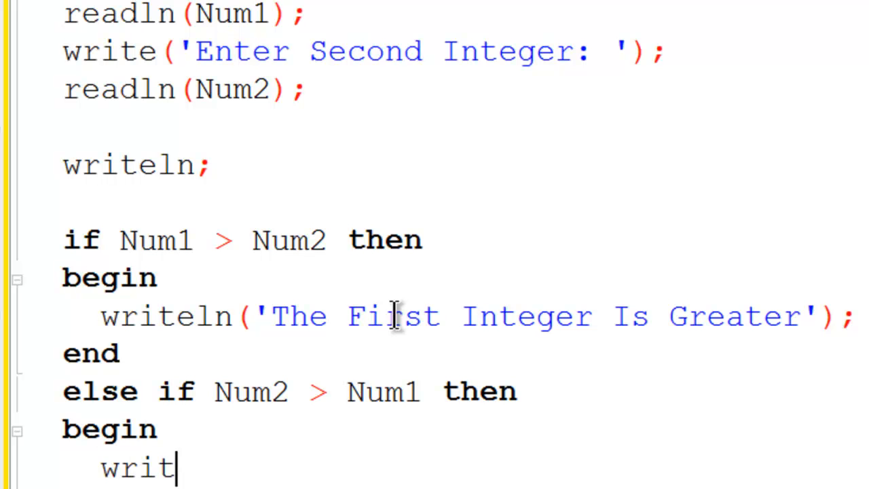
pyautogui.write("eln('The Second")
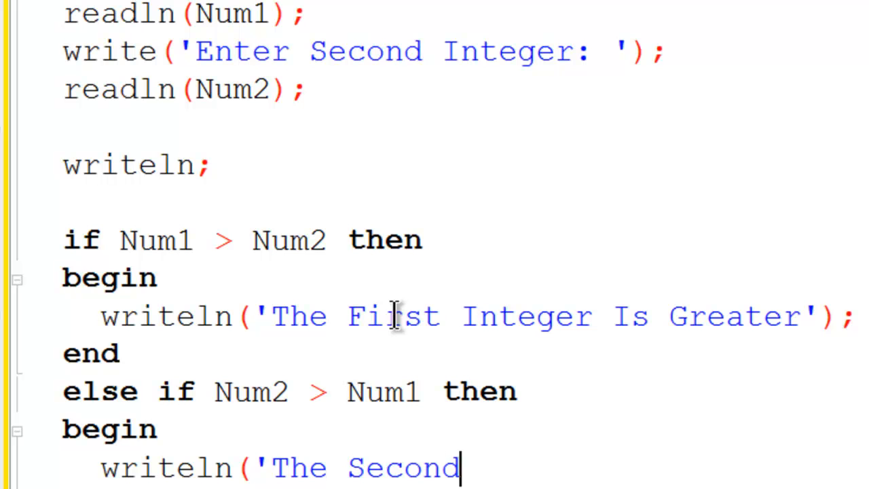
pyautogui.write('Integer Is Greater')
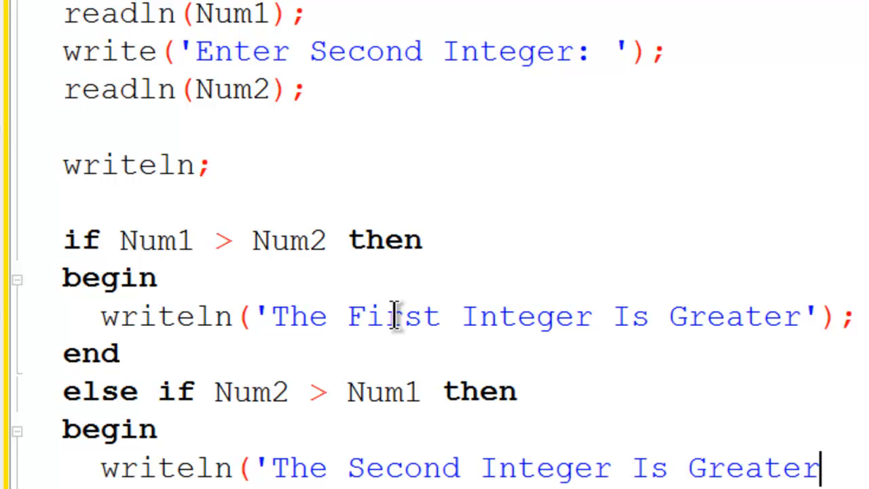
pyautogui.write("');")
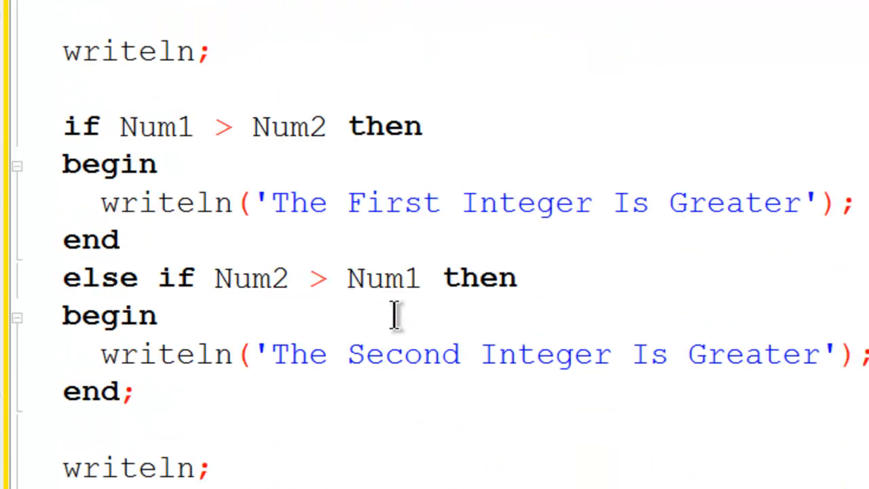
pyautogui.moveTo(424, 170)
pyautogui.write('else')
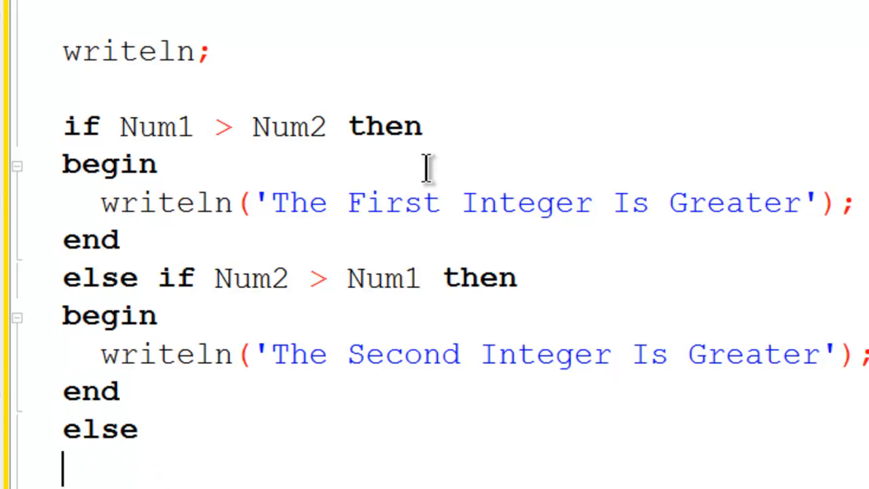
# Step: Write an else begin writeln('The Integers Are The Same') branch
pyautogui.write('begin')
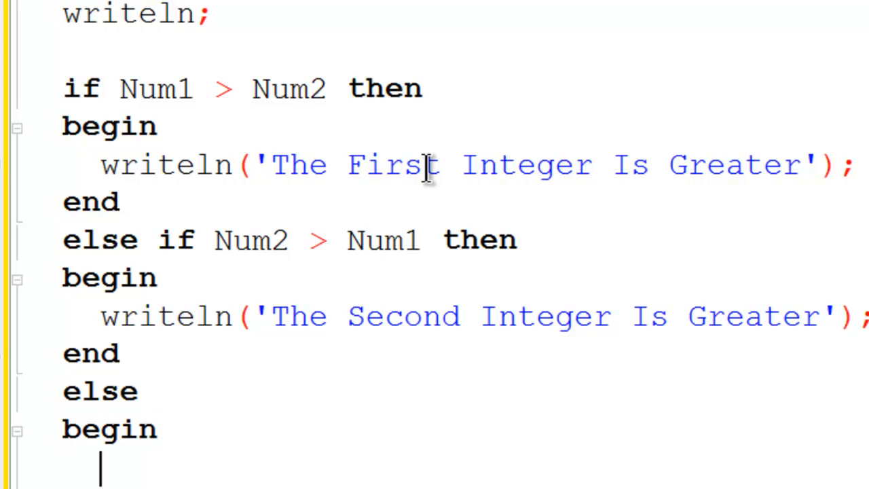
pyautogui.write("writeln('")
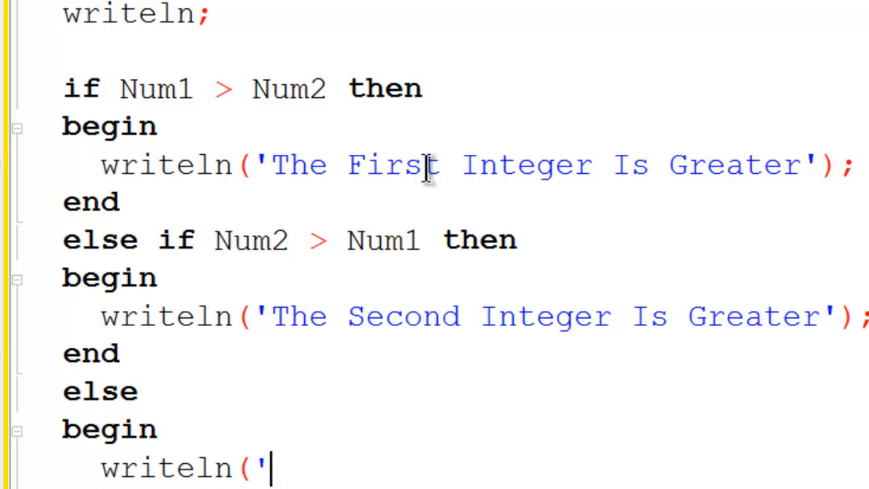
pyautogui.write('The Integers Are')
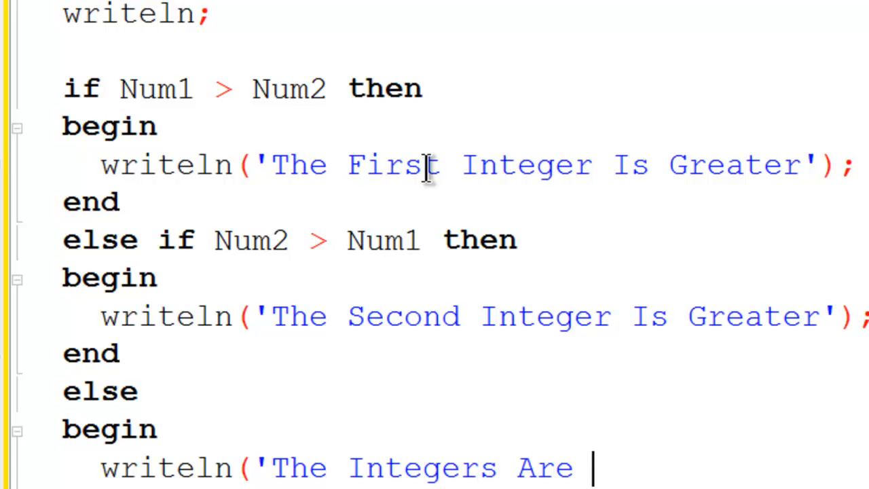
pyautogui.write("The Same');")
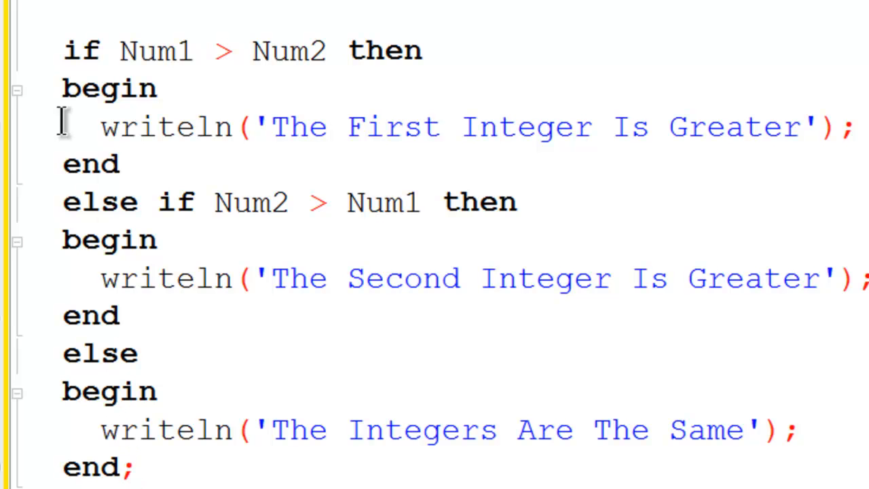
# Step: Add the closing semicolon after the final end and build project1
pyautogui.click(135, 466)
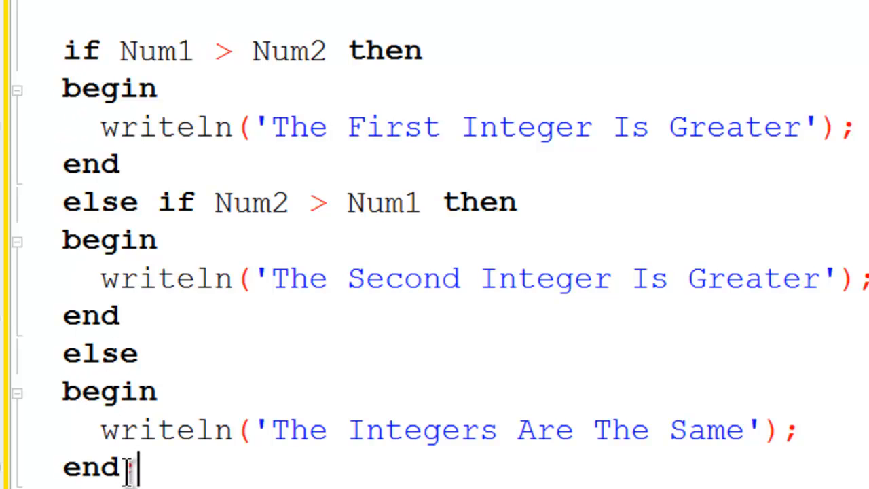
pyautogui.write(';')
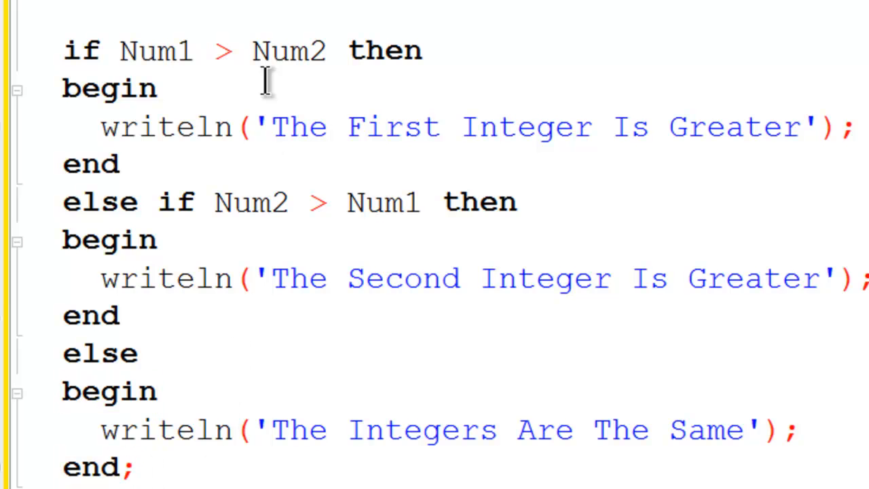
pyautogui.click(81, 70)
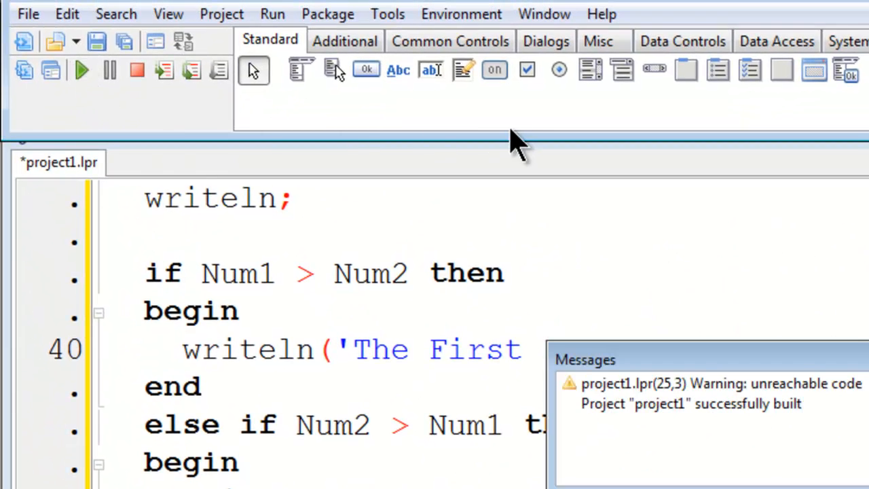
# Step: Run the program entering 5 and 5, getting 'The Integers Are The Same'
pyautogui.click(80, 70)
pyautogui.write('4')
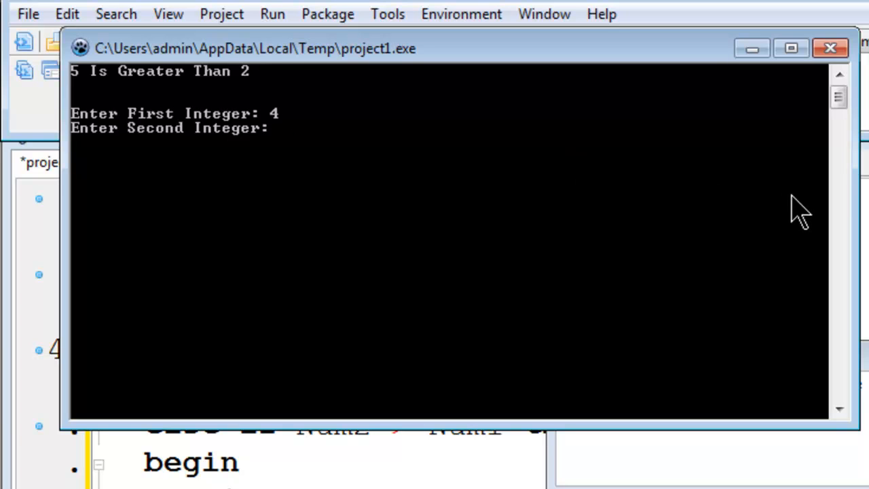
pyautogui.write('5')
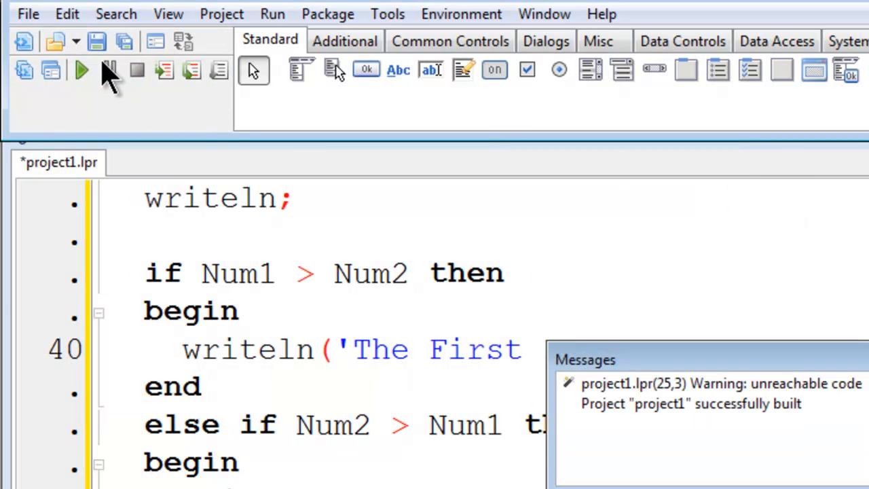
pyautogui.click(80, 70)
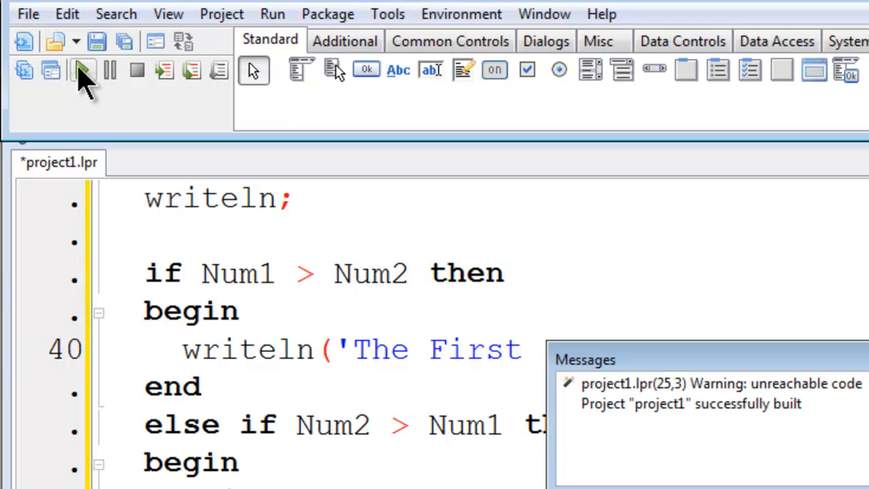
pyautogui.click(81, 70)
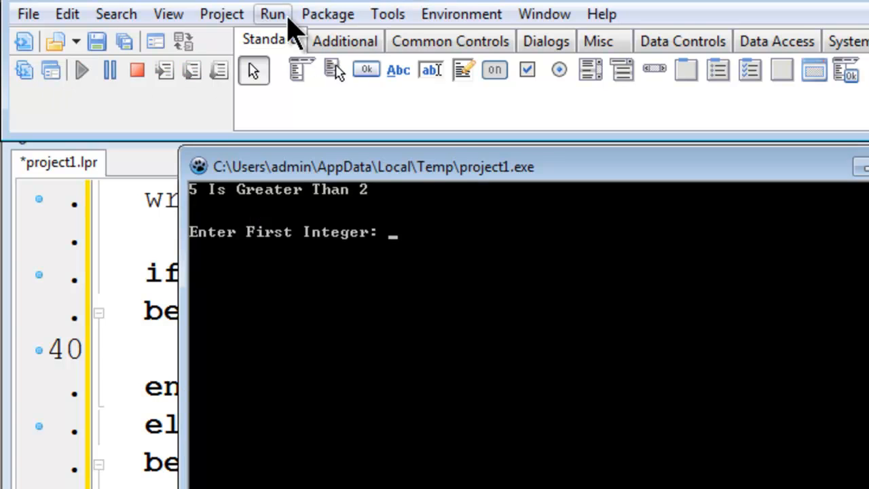
pyautogui.write('5')
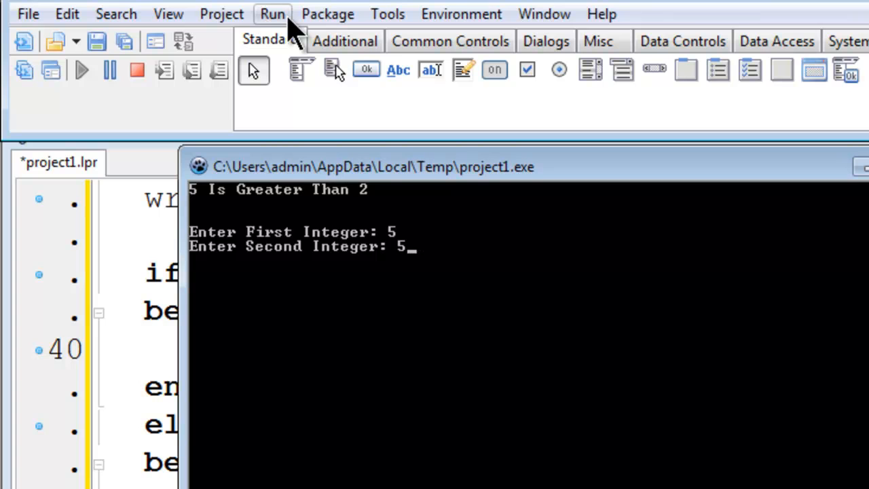
pyautogui.press('enter')
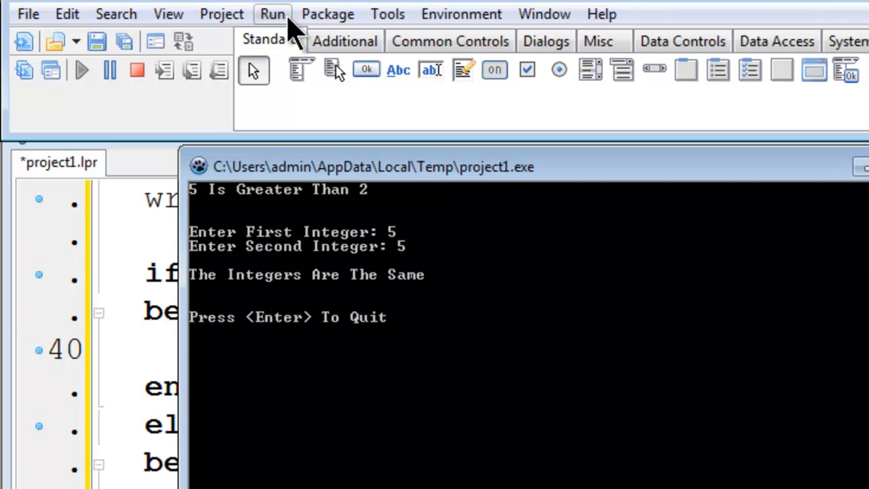